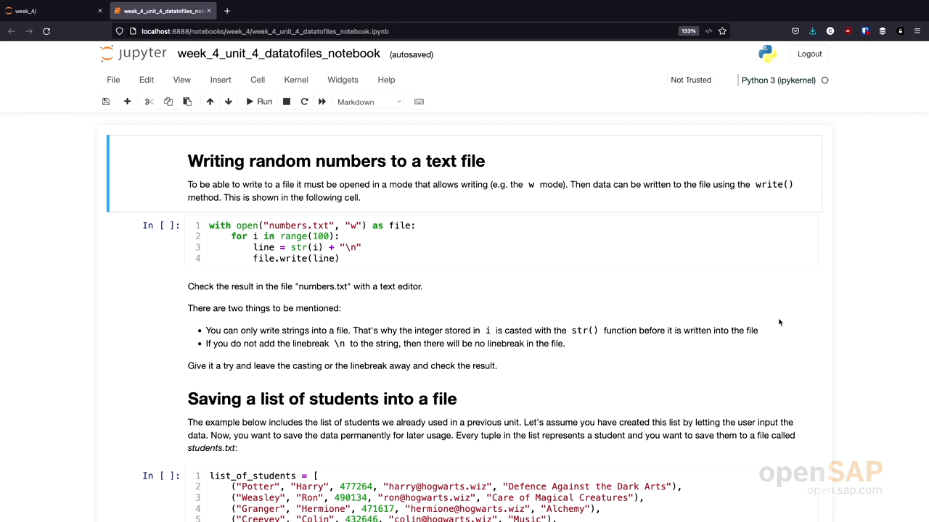
mouse_move(536, 243)
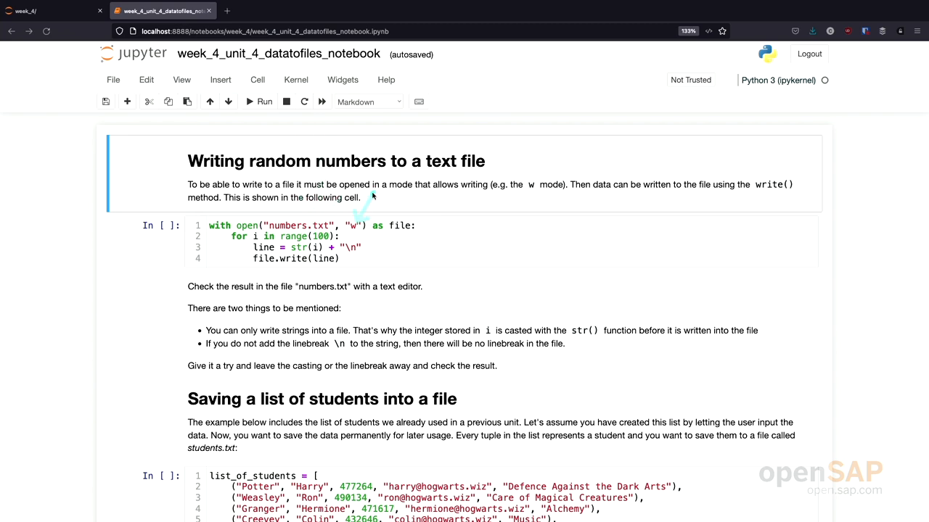
mouse_move(371, 196)
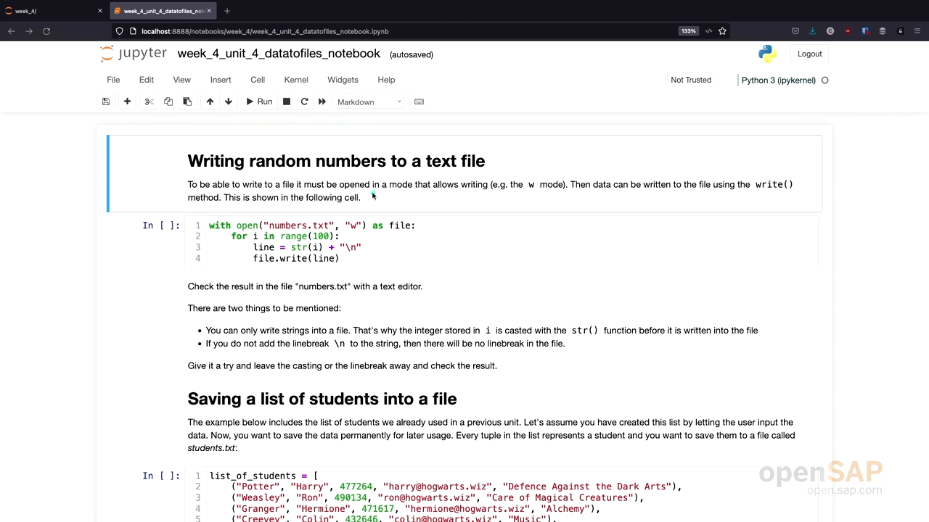
mouse_move(355, 235)
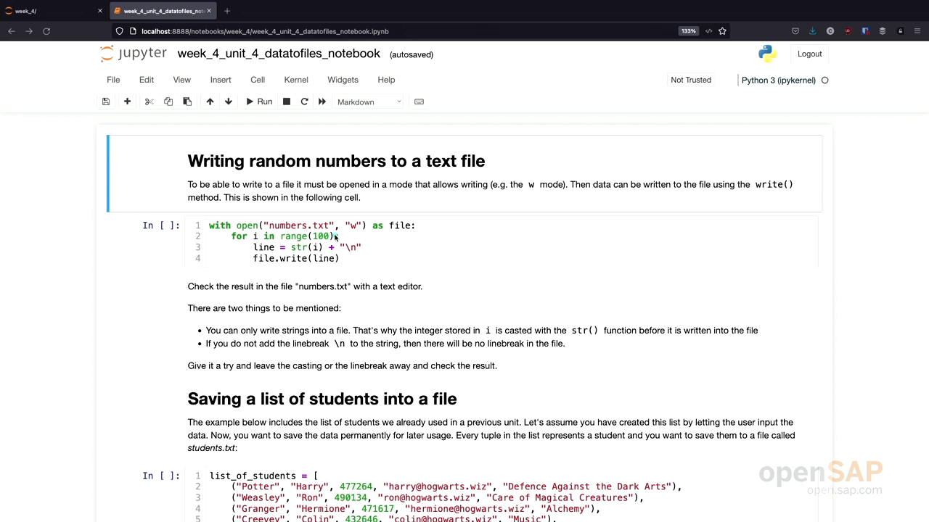
mouse_move(338, 239)
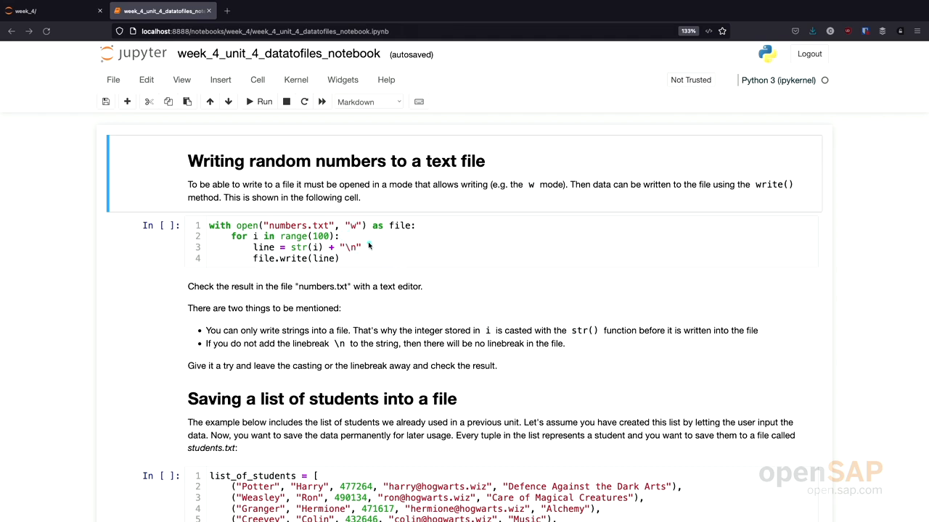
mouse_move(316, 253)
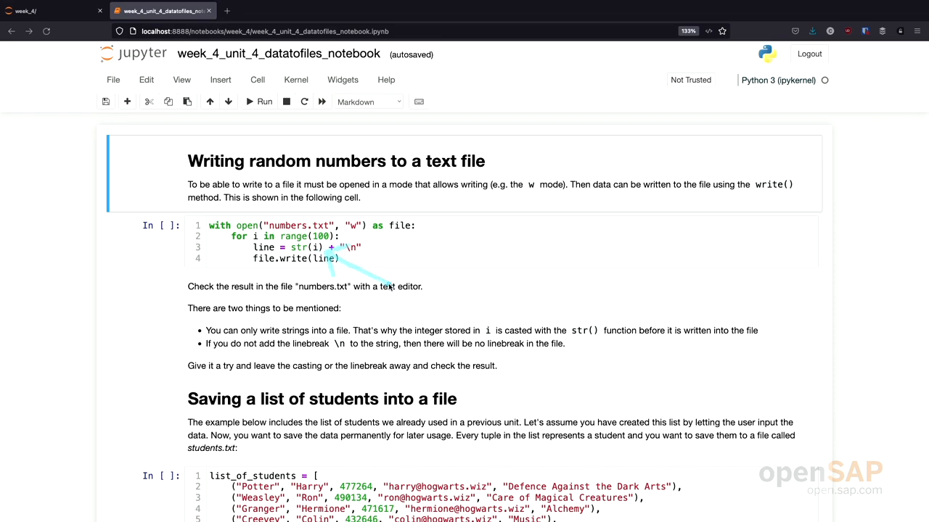
mouse_move(390, 296)
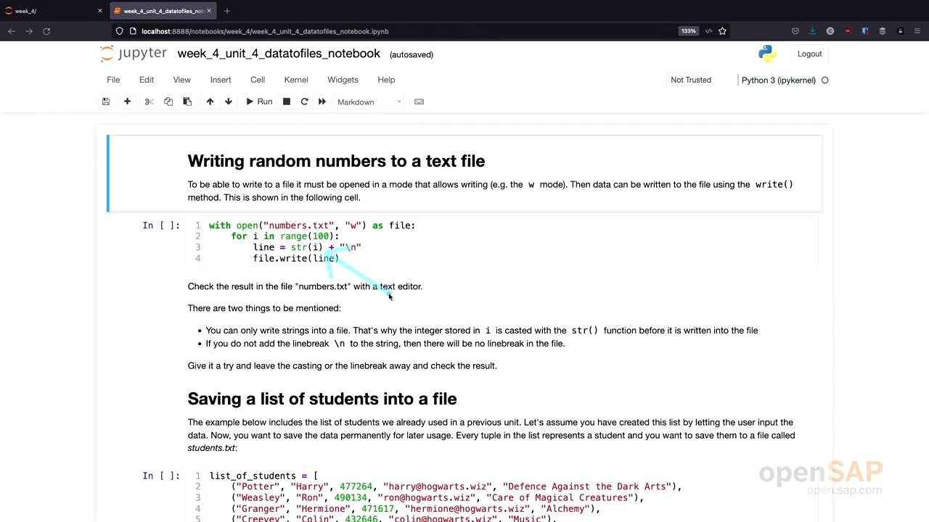
mouse_move(366, 249)
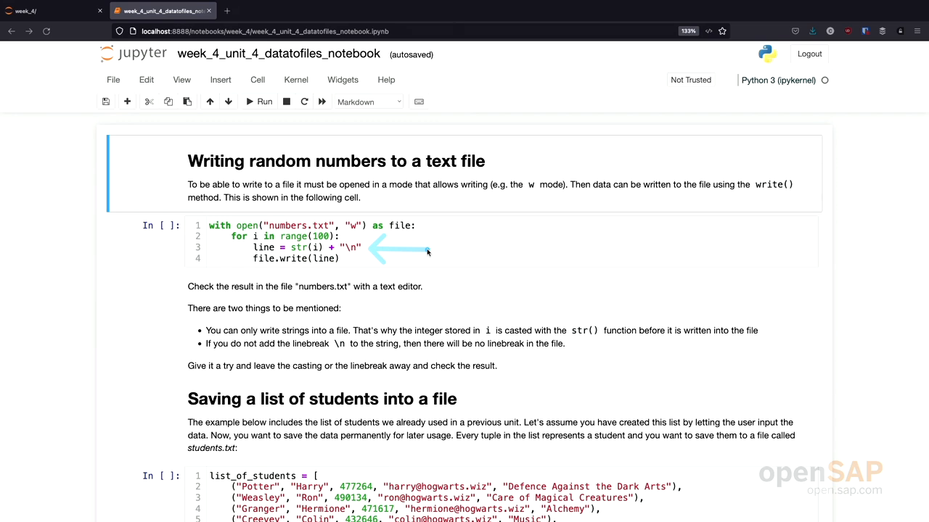
mouse_move(355, 264)
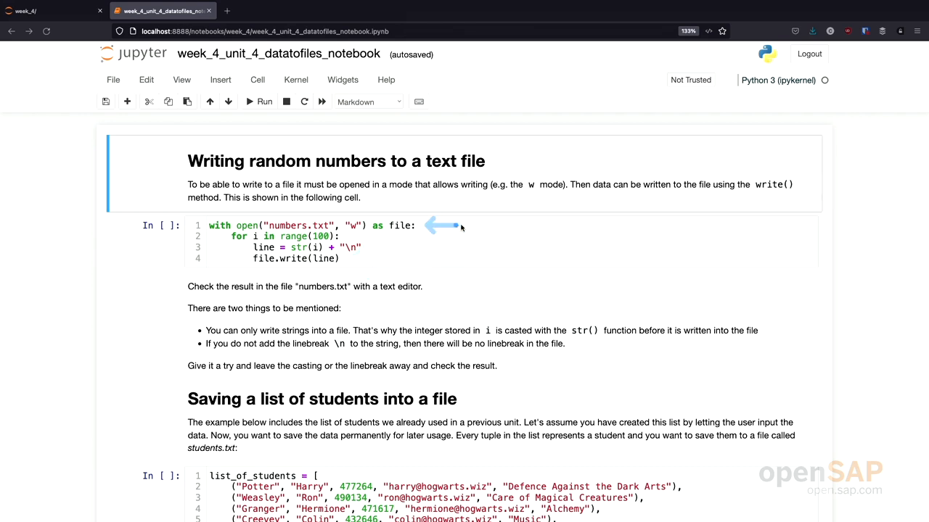
mouse_move(493, 224)
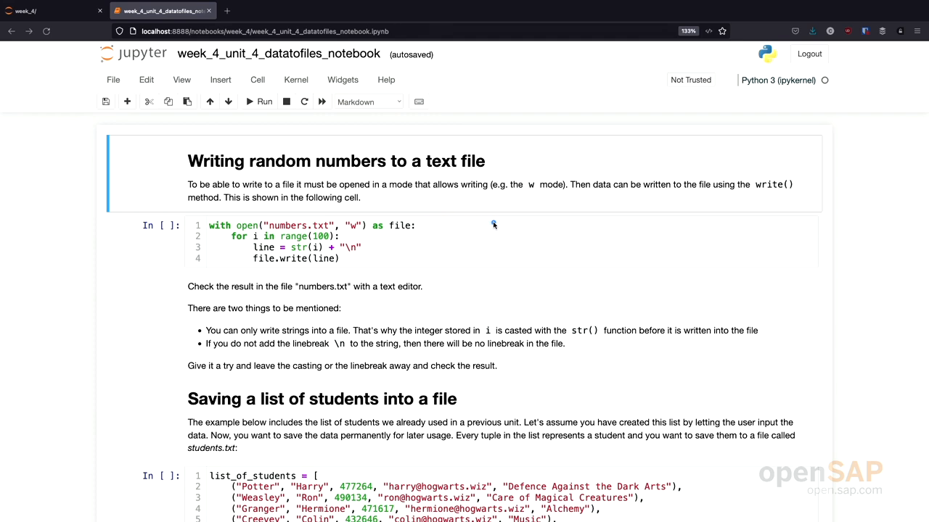
Step: Check the week_4 folder in Finder, then return to the numbers-writing cell in the notebook
click(444, 246)
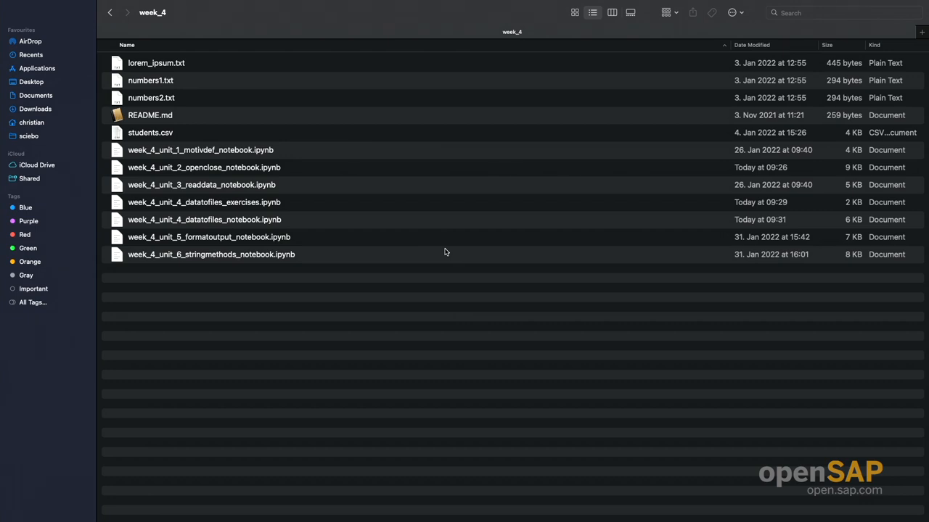
mouse_move(412, 221)
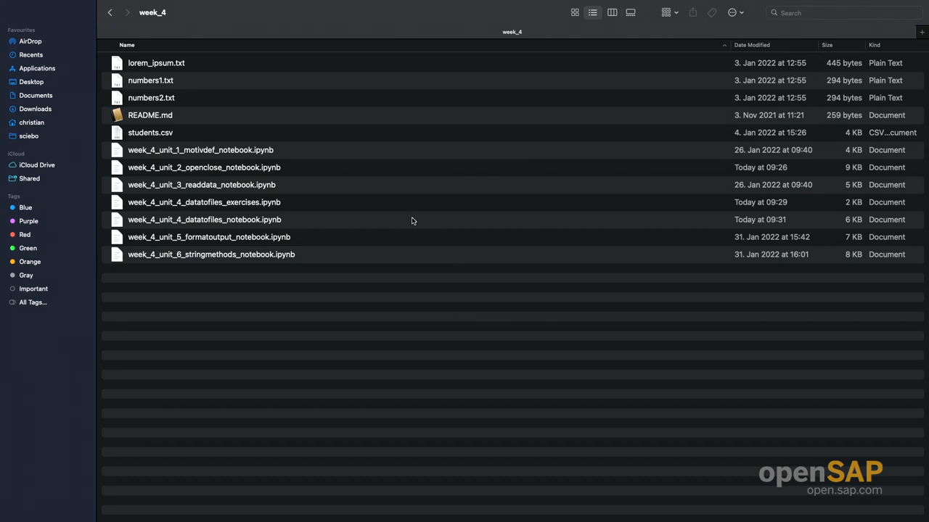
double_click(206, 219)
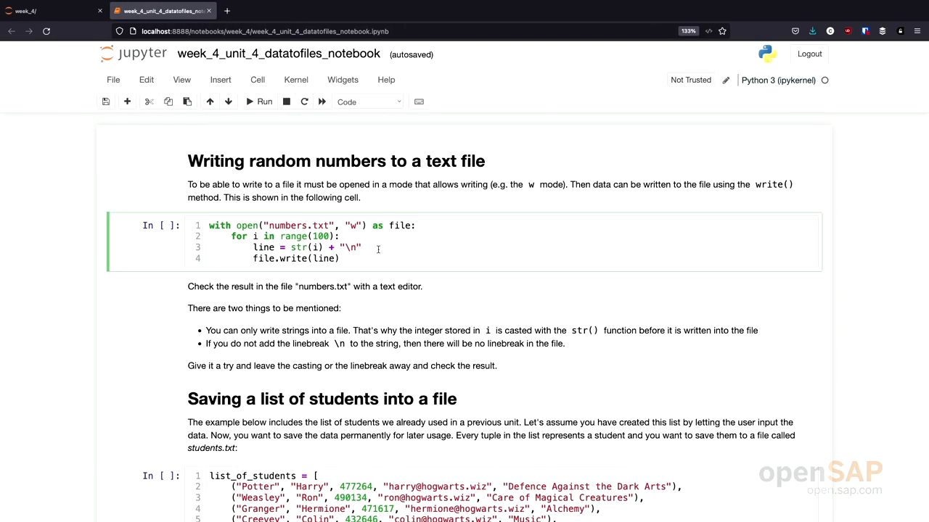
click(264, 101)
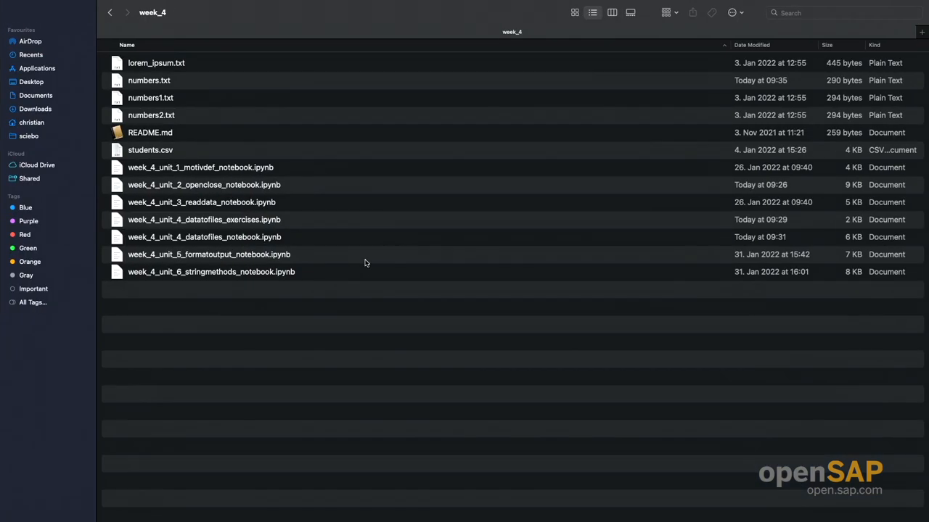
mouse_move(304, 124)
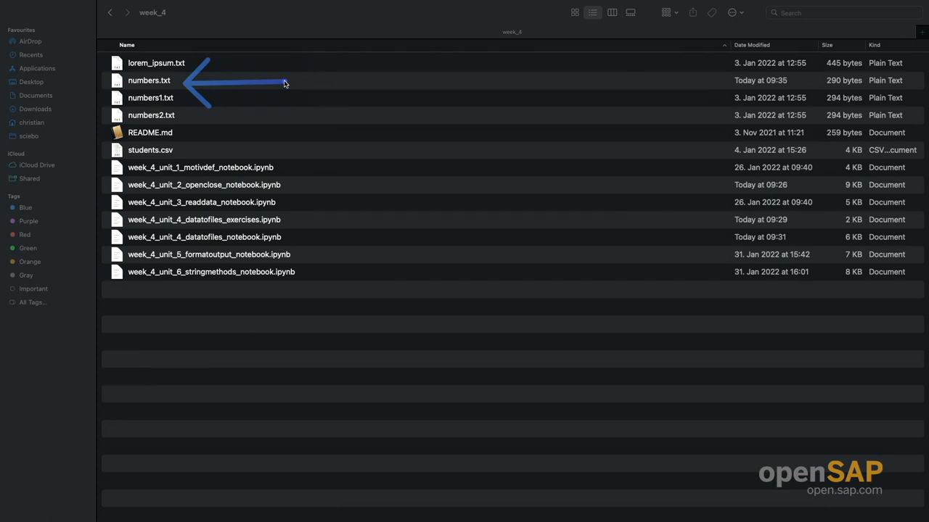
Step: Switch to the Jupyter file list for week_4 showing the new numbers.txt
click(148, 80)
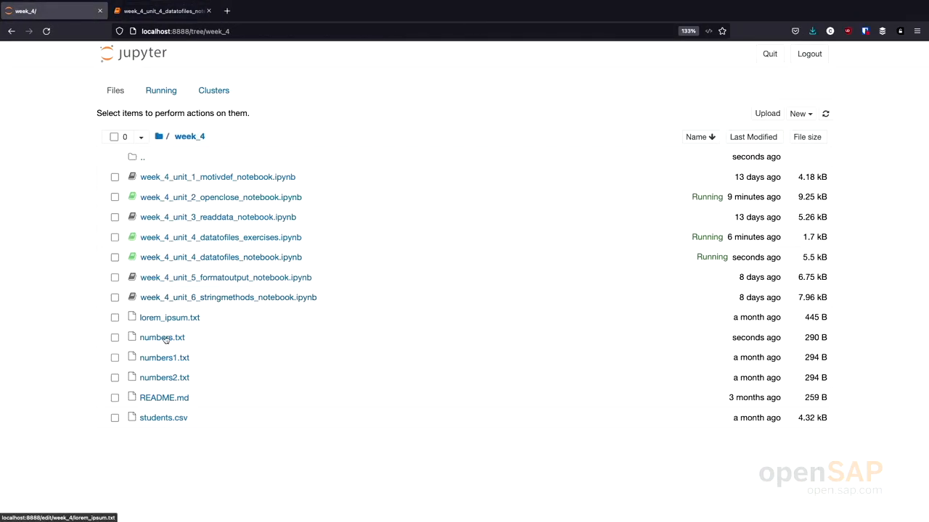
Step: View numbers.txt showing 0 to 99 one per line, then return to the notebook
click(161, 336)
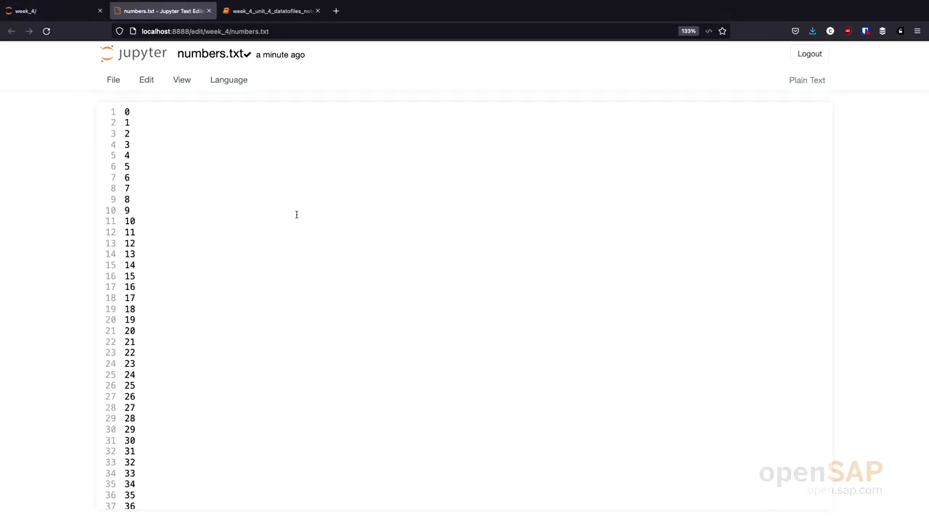
scroll(down, 3)
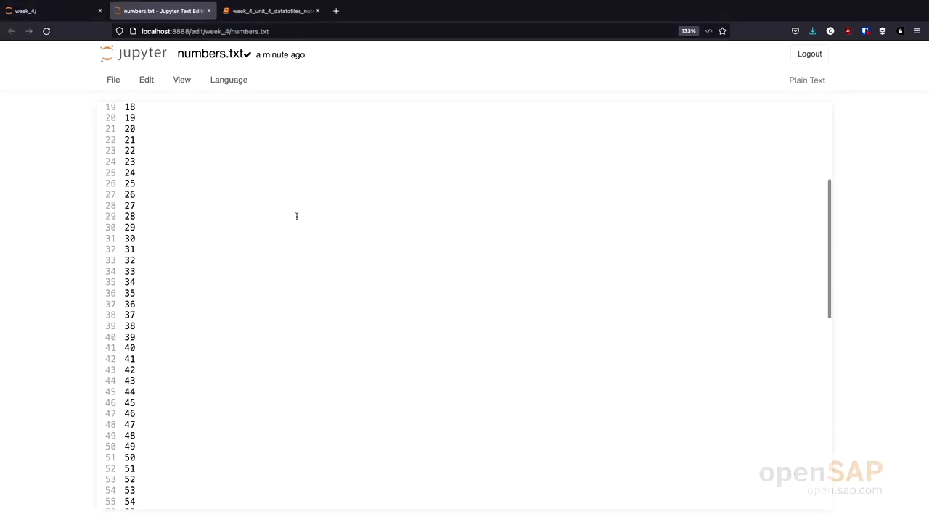
scroll(down, 3)
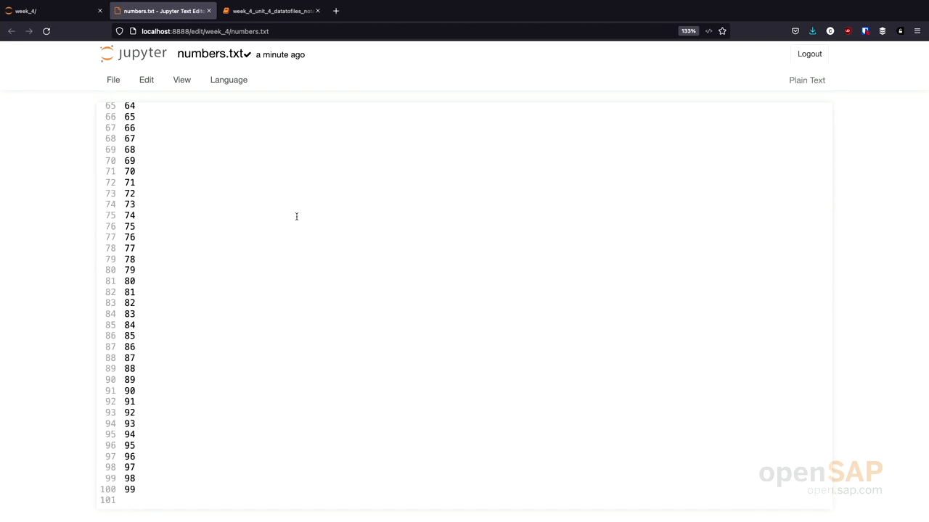
mouse_move(160, 441)
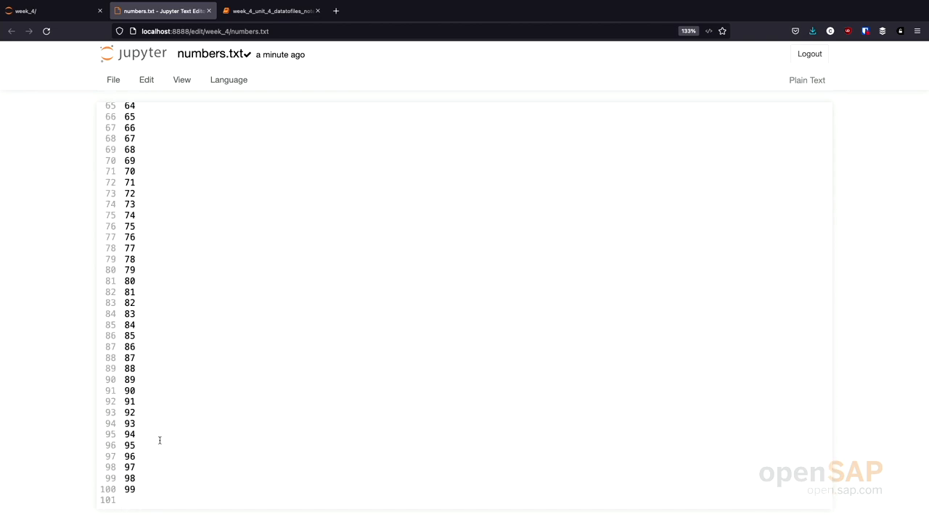
click(273, 11)
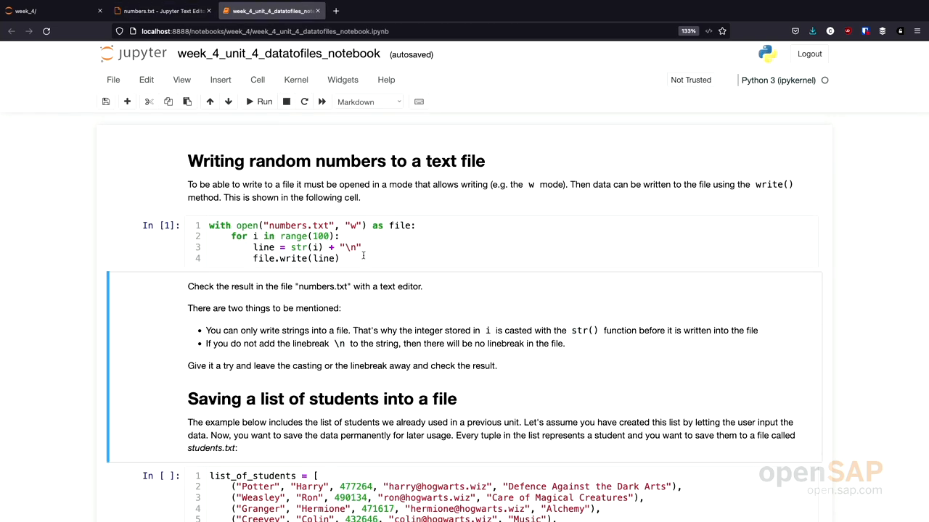
Step: Comment out the newline with #, rerun, and see numbers.txt written on one line
click(326, 246)
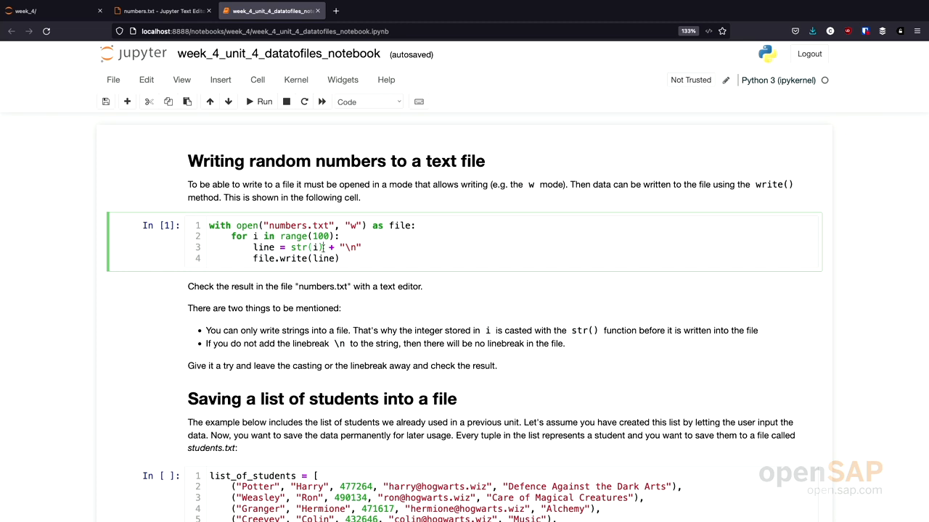
text(#)
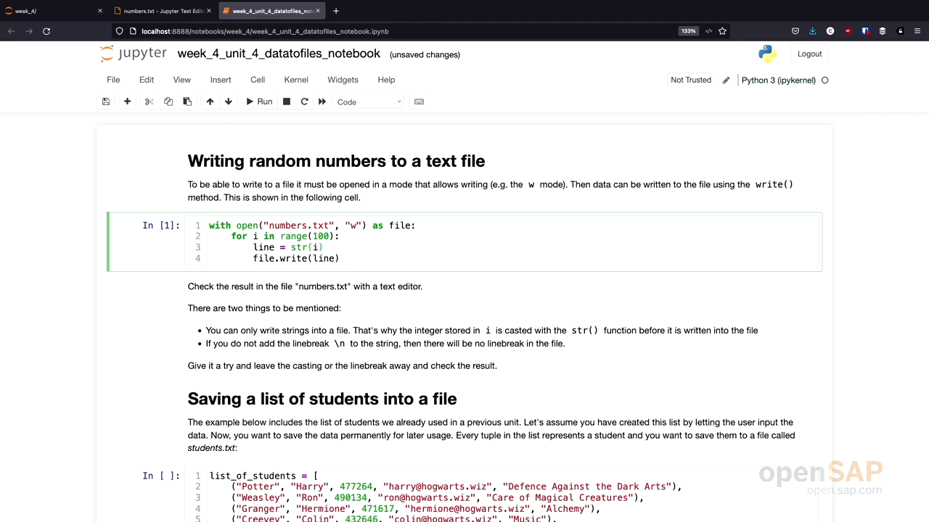
click(264, 102)
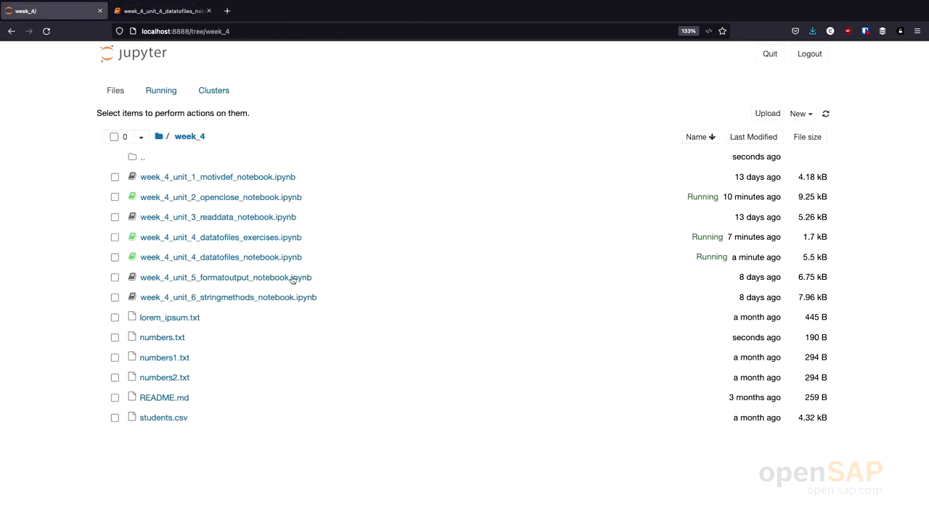
click(161, 337)
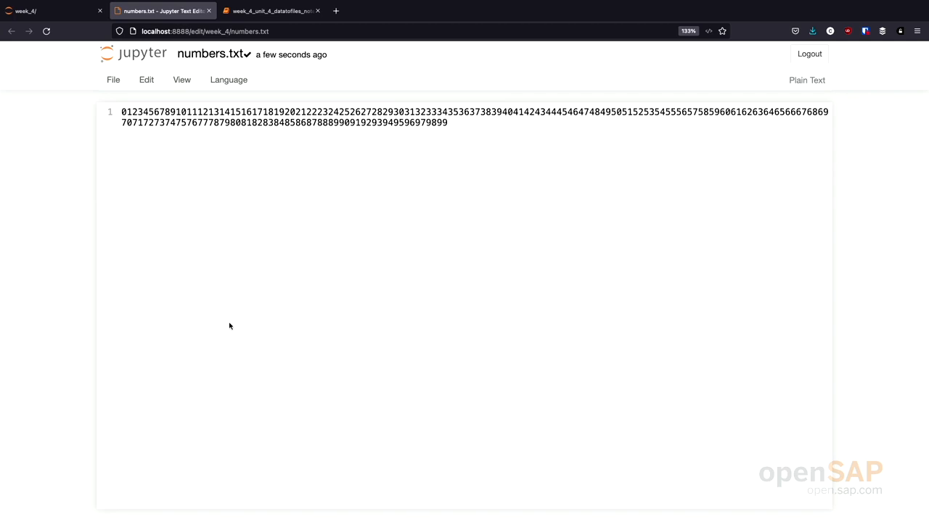
click(273, 10)
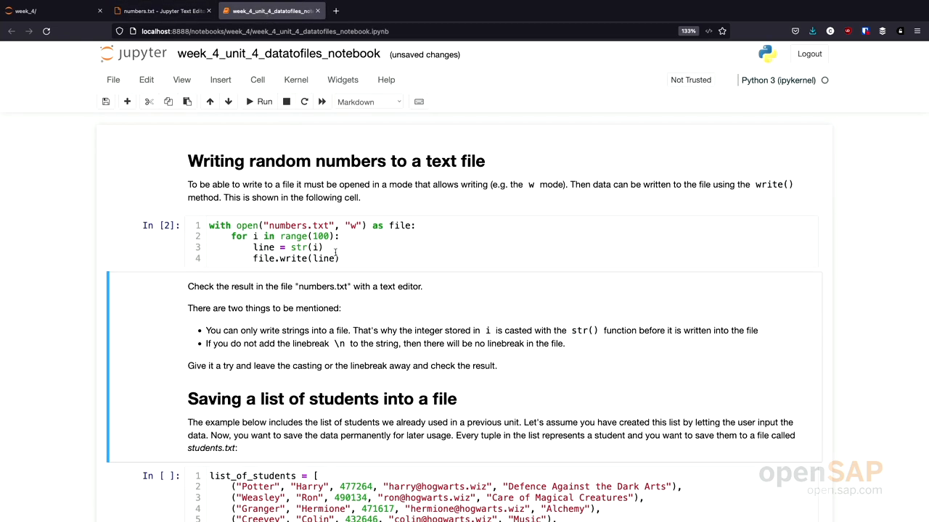
Step: Restore + "\n" so each number in numbers.txt gets its own line again
click(326, 258)
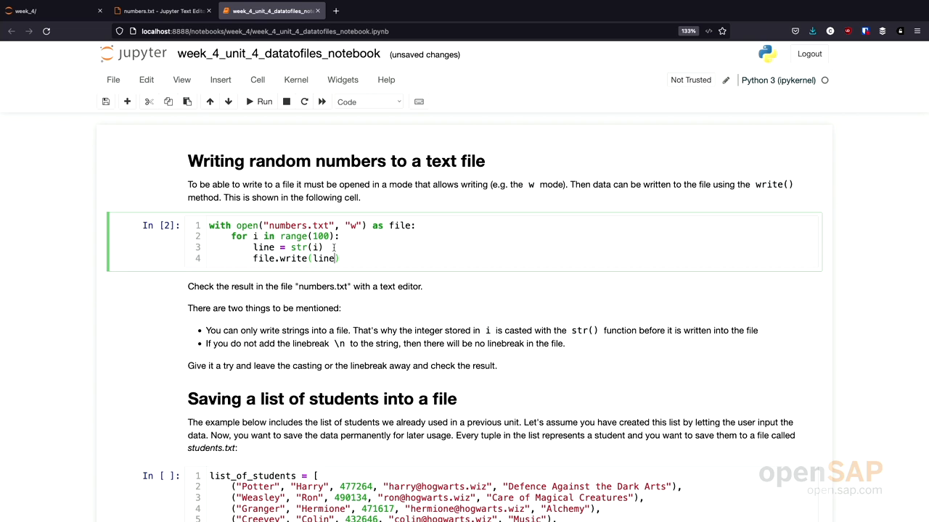
text(+)
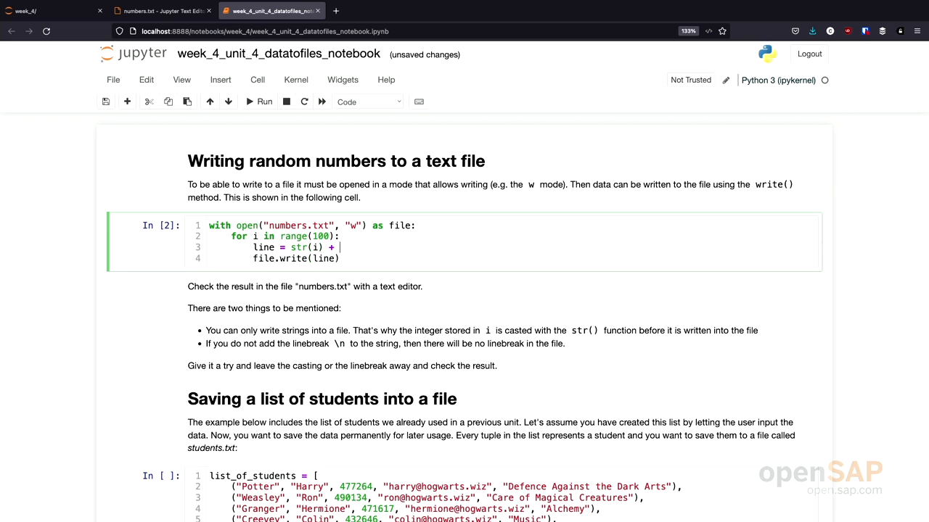
text("\n")
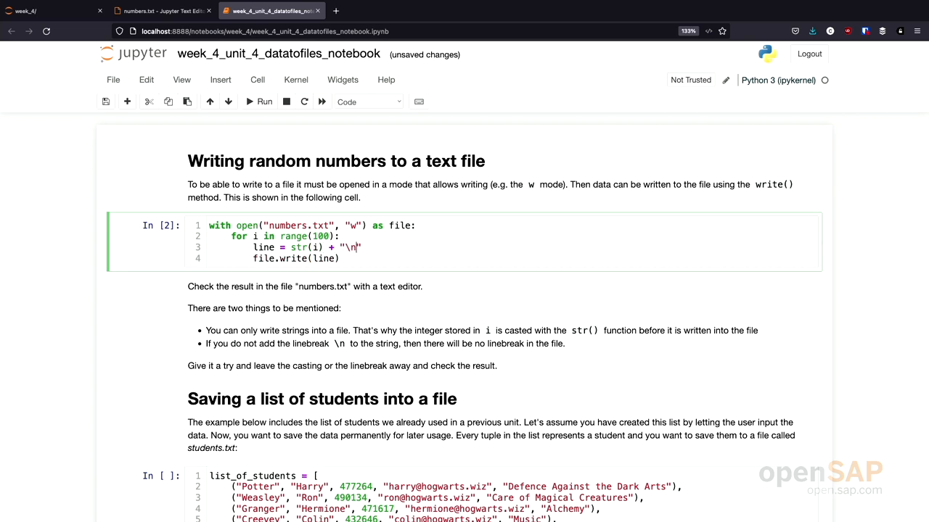
scroll(down, 3)
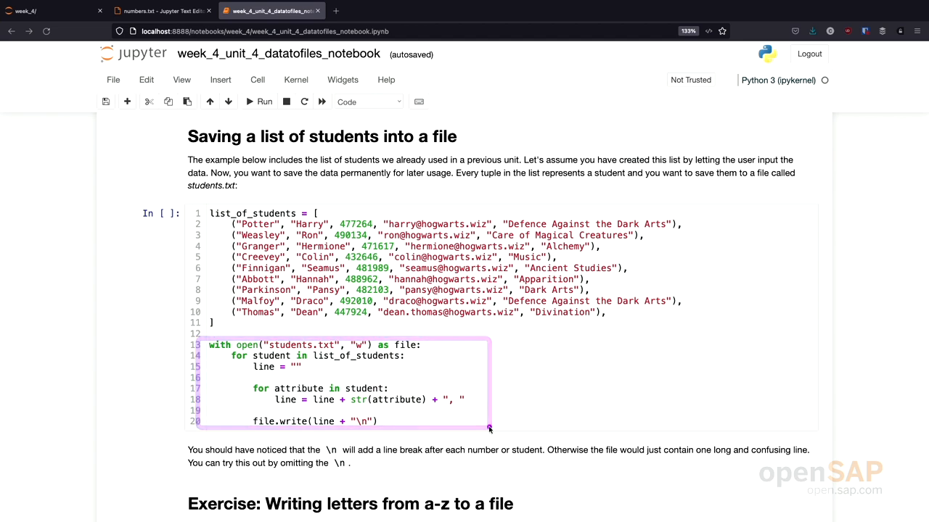
Step: Run the cell that writes the student list to students.txt
click(490, 428)
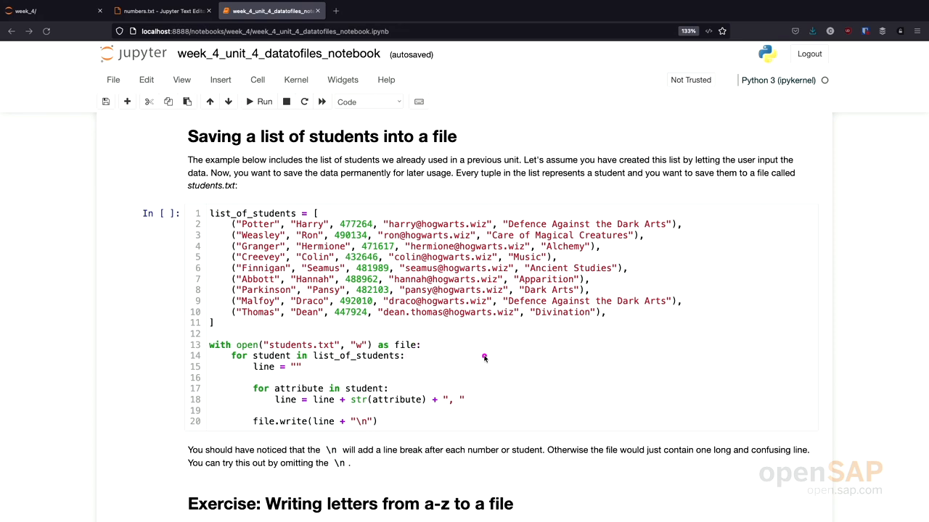
mouse_move(366, 389)
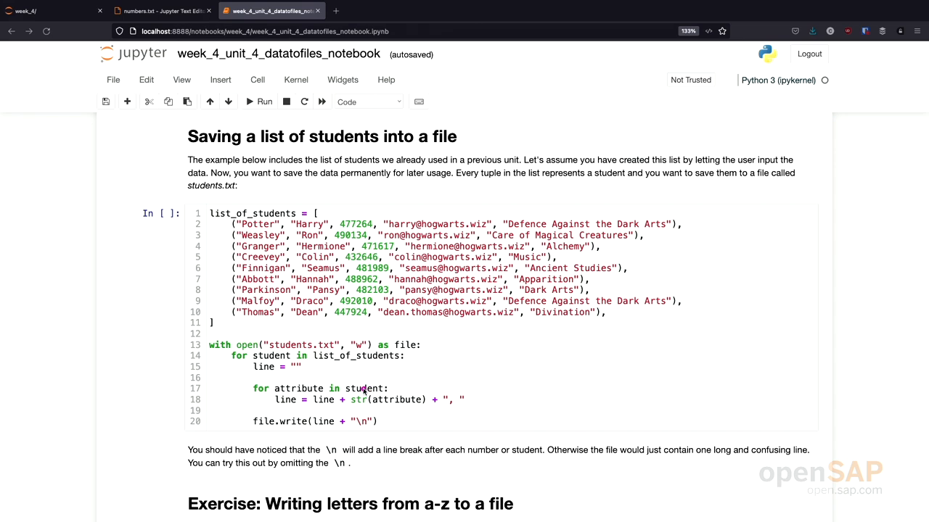
mouse_move(308, 388)
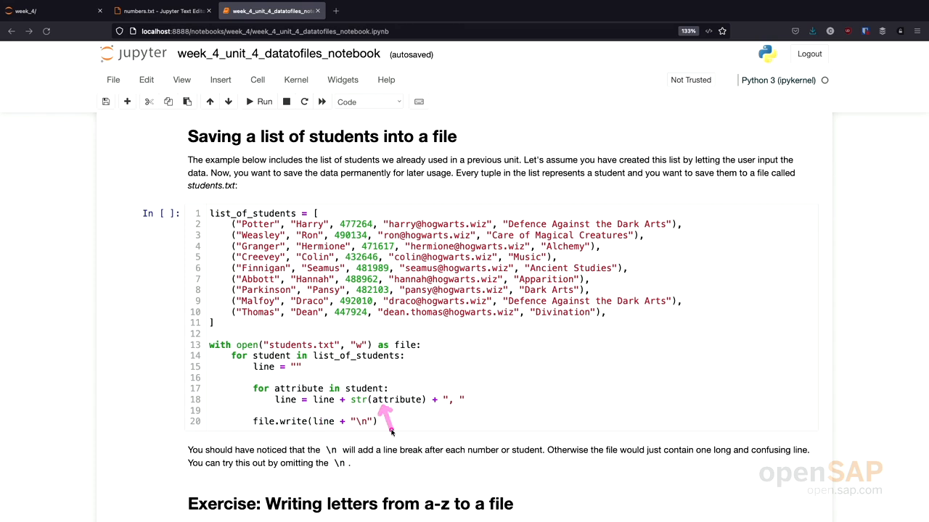
mouse_move(452, 424)
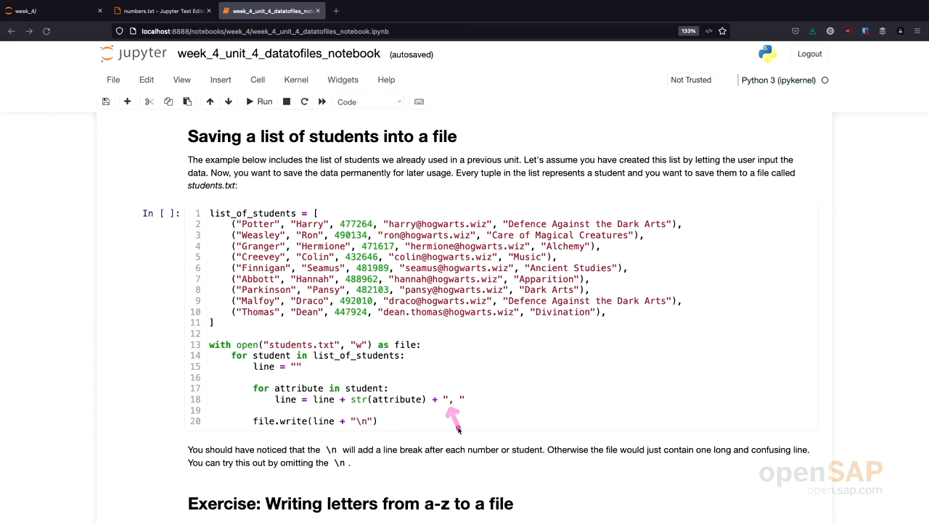
mouse_move(458, 428)
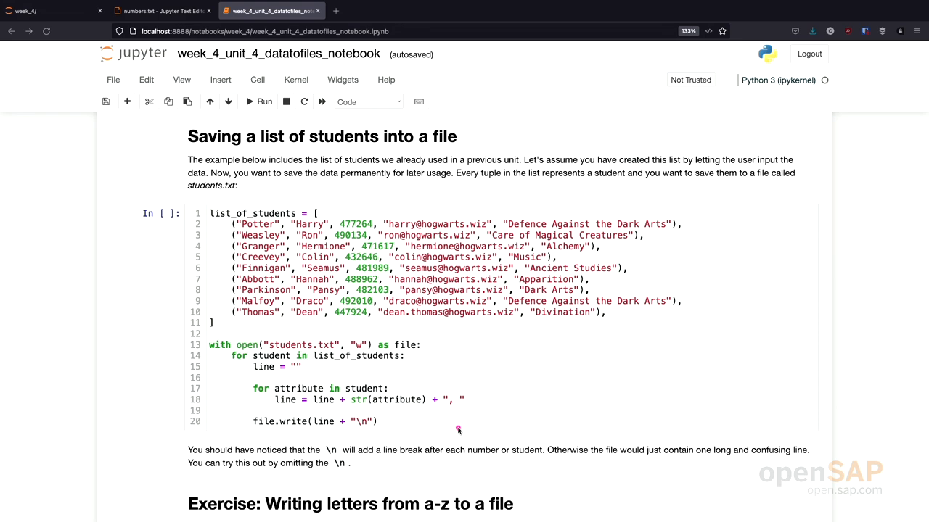
mouse_move(278, 224)
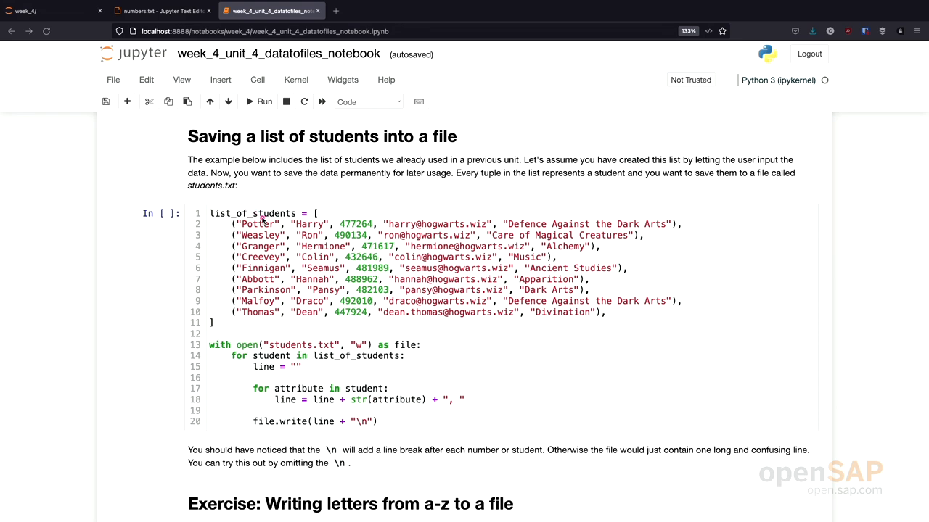
mouse_move(258, 210)
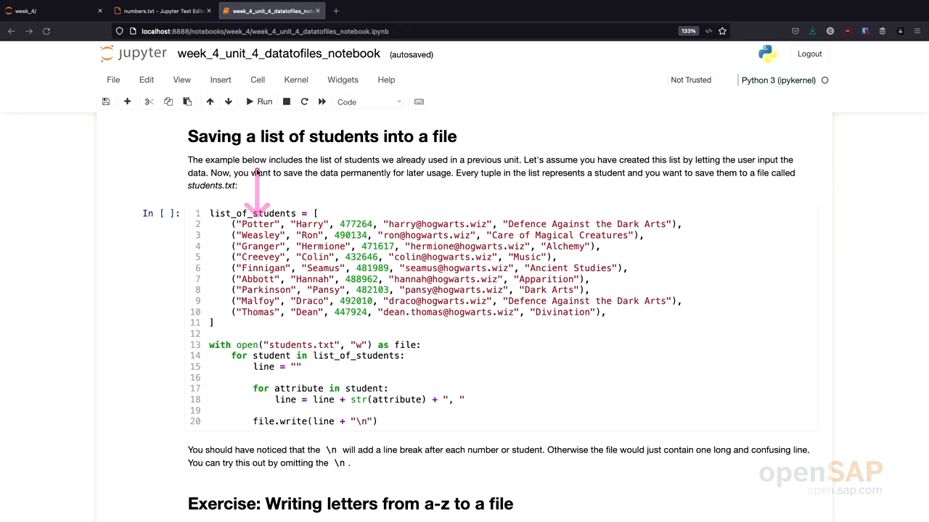
mouse_move(293, 304)
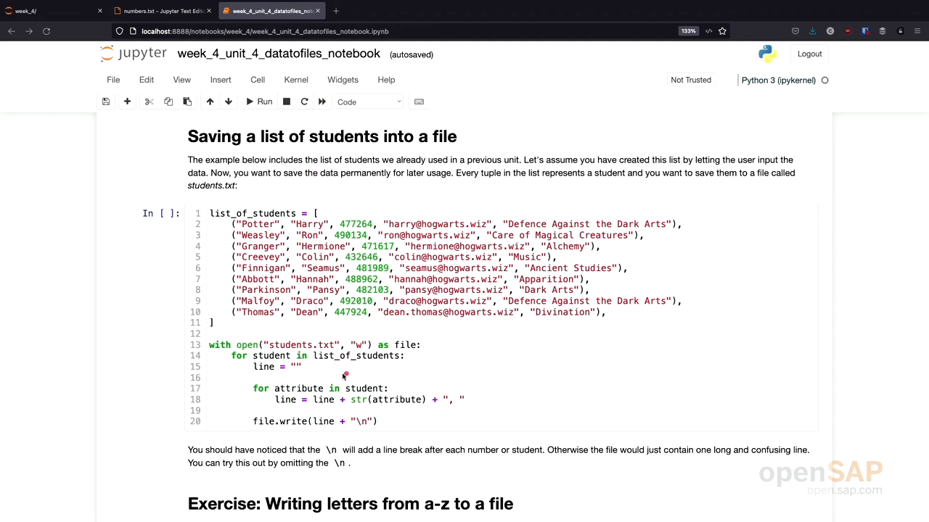
mouse_move(304, 369)
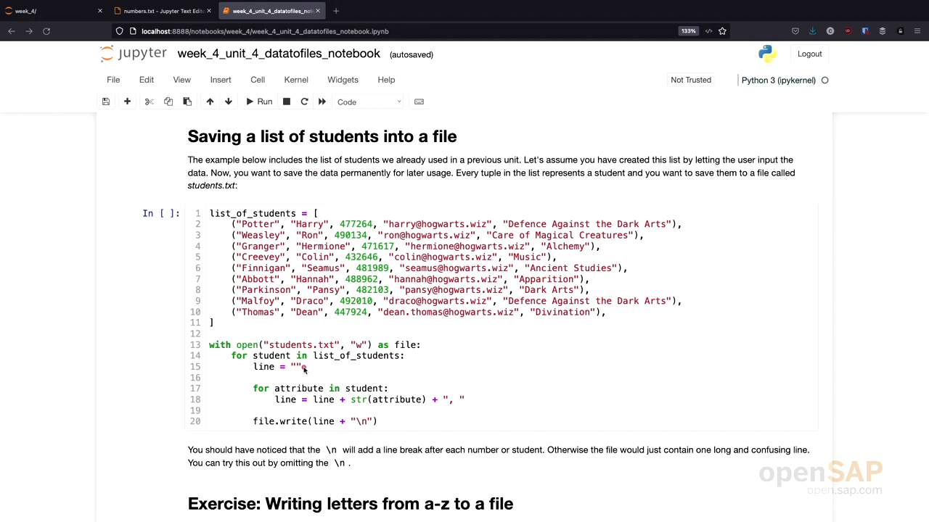
mouse_move(406, 417)
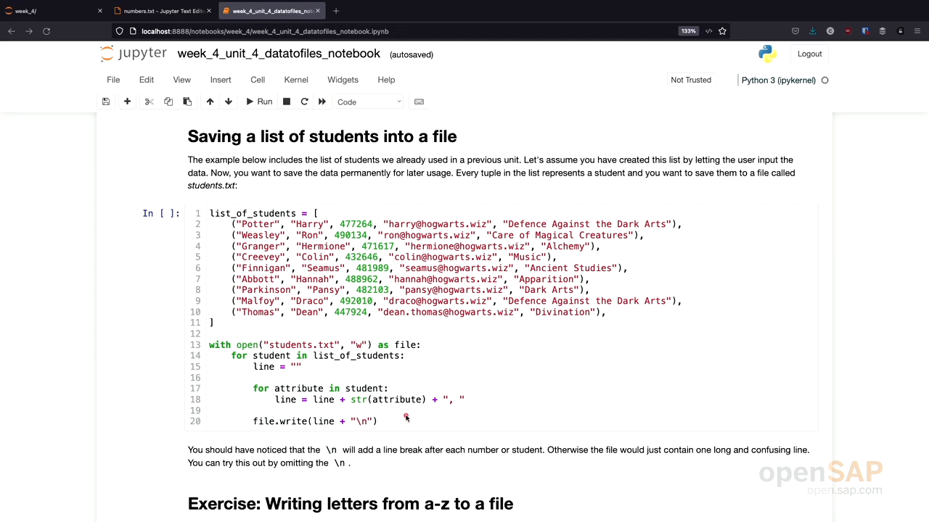
mouse_move(383, 420)
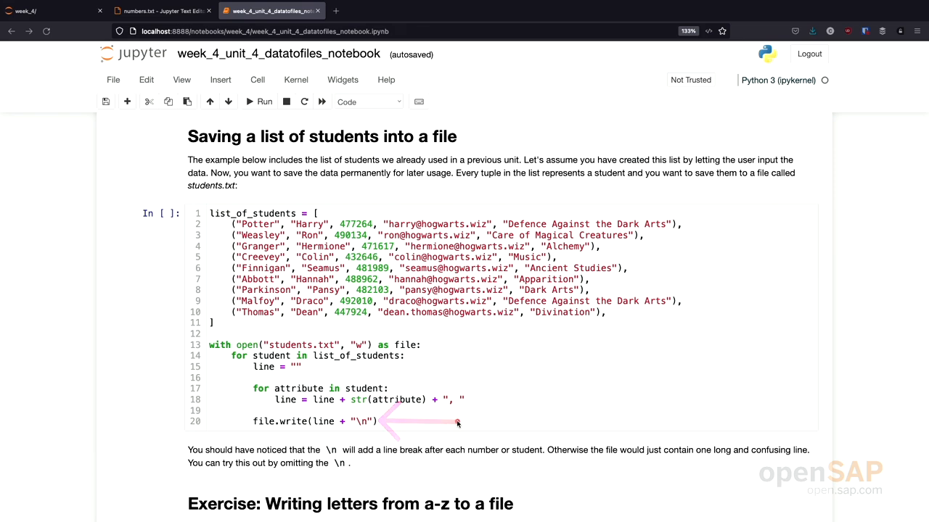
mouse_move(457, 422)
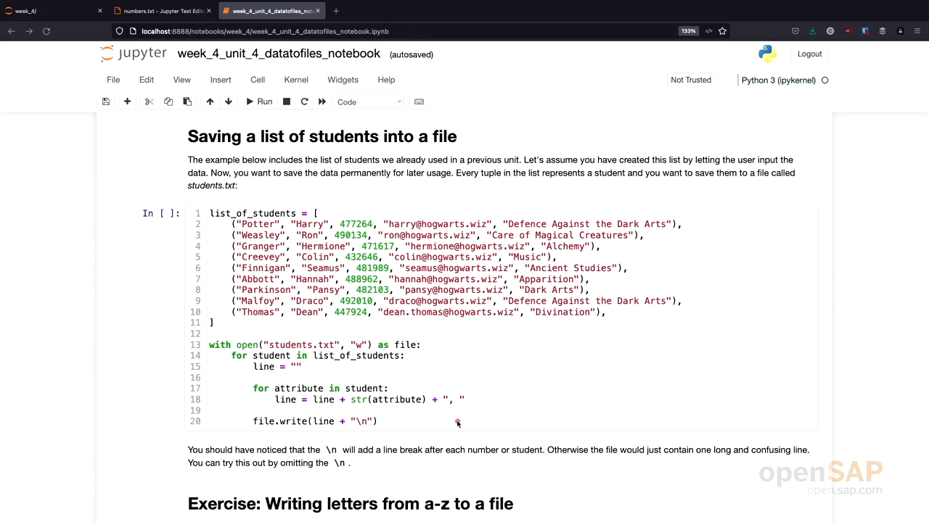
click(457, 421)
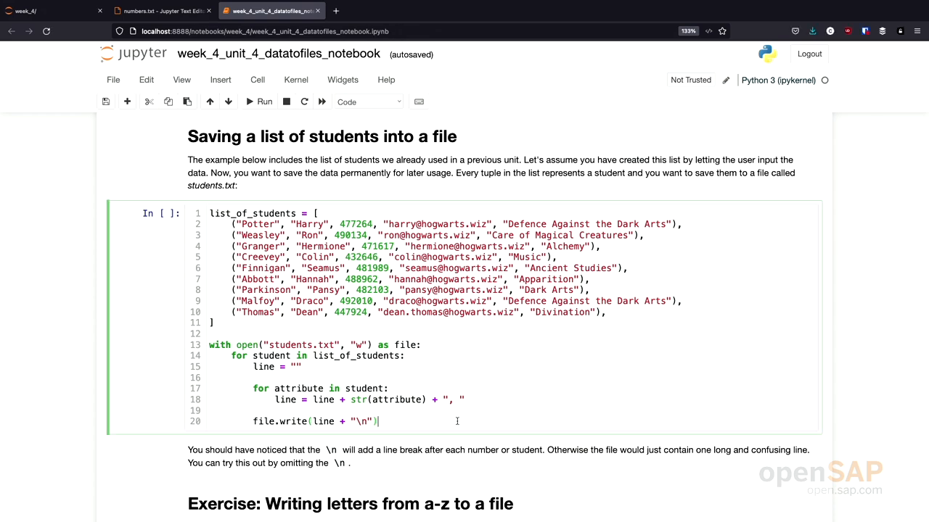
click(259, 101)
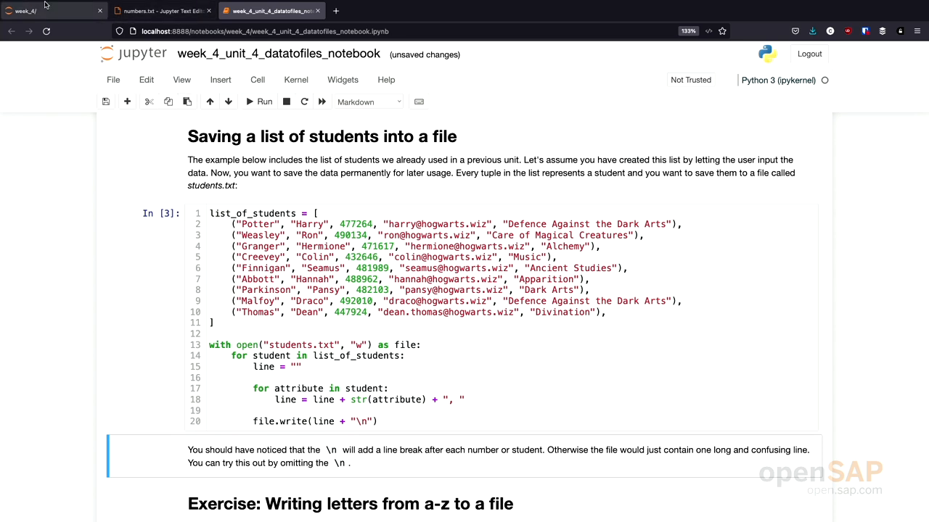
Step: View students.txt showing one comma-separated line per student, then return to the notebook
click(51, 10)
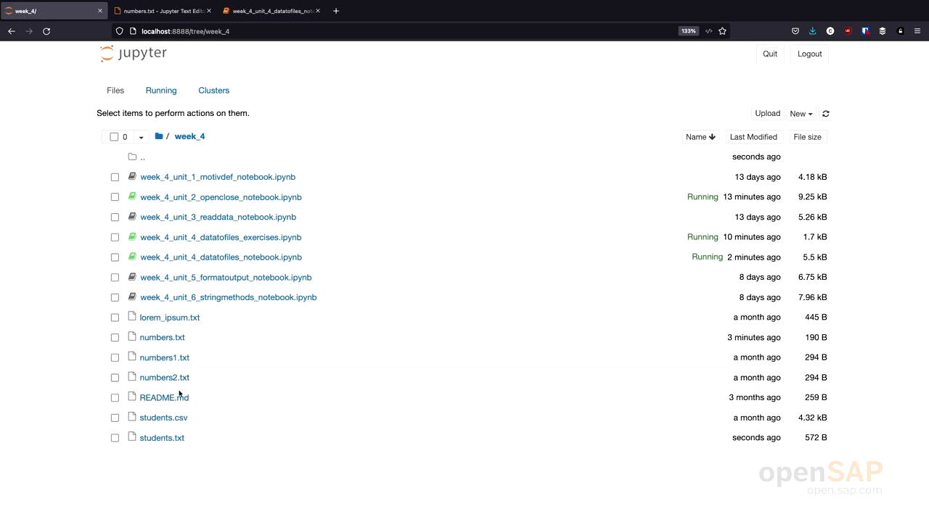
click(161, 439)
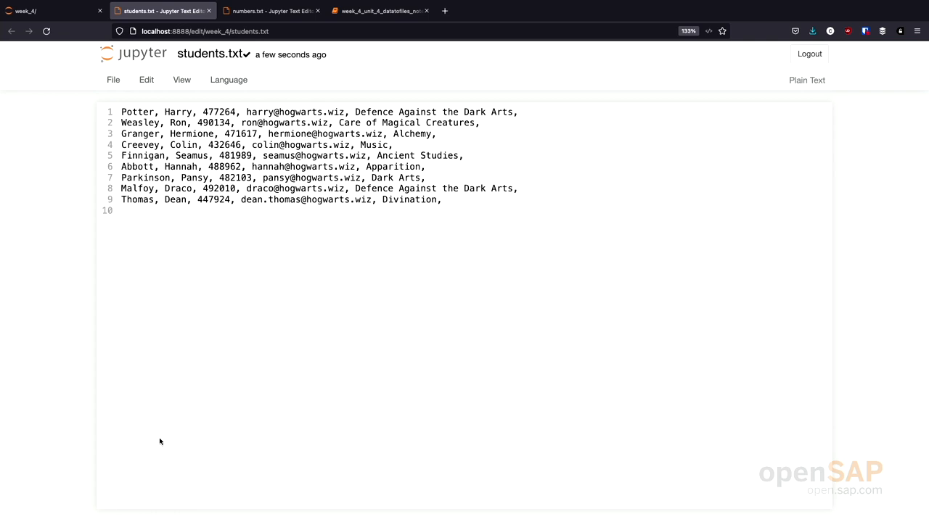
mouse_move(511, 183)
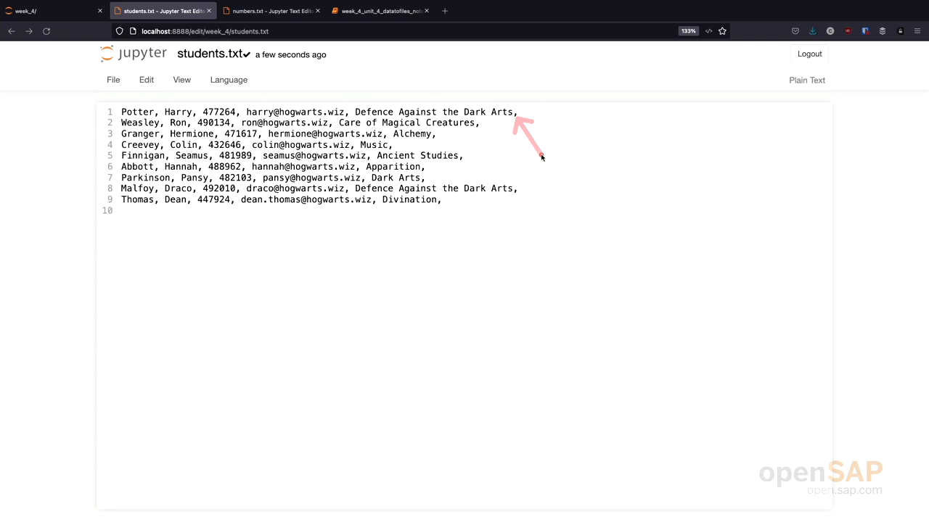
mouse_move(539, 162)
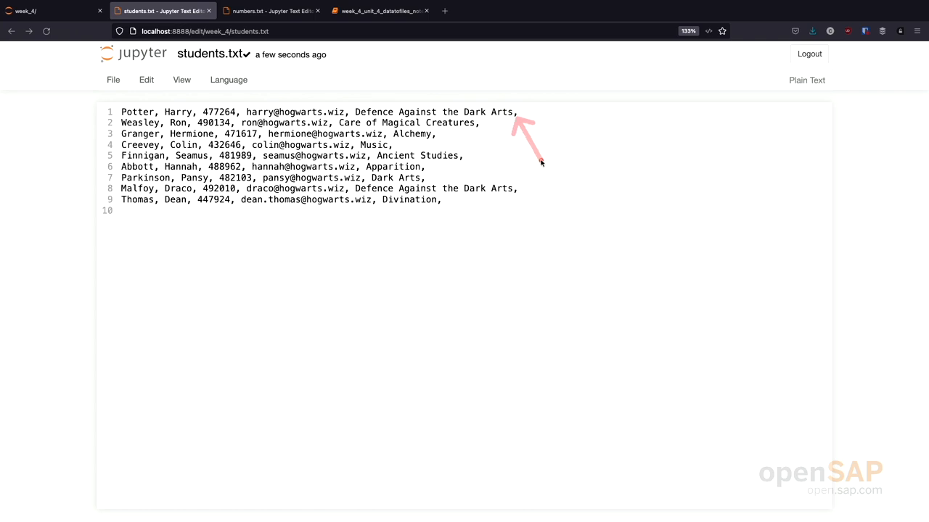
mouse_move(377, 215)
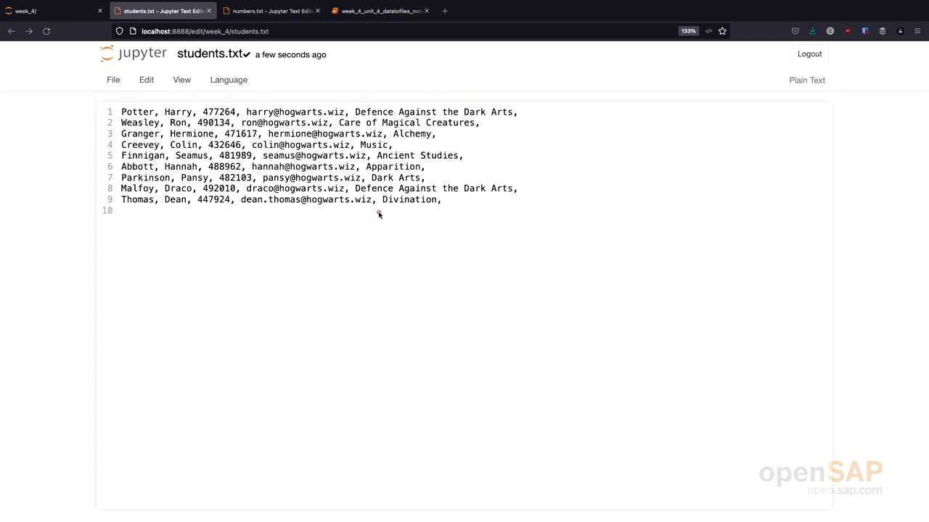
mouse_move(453, 215)
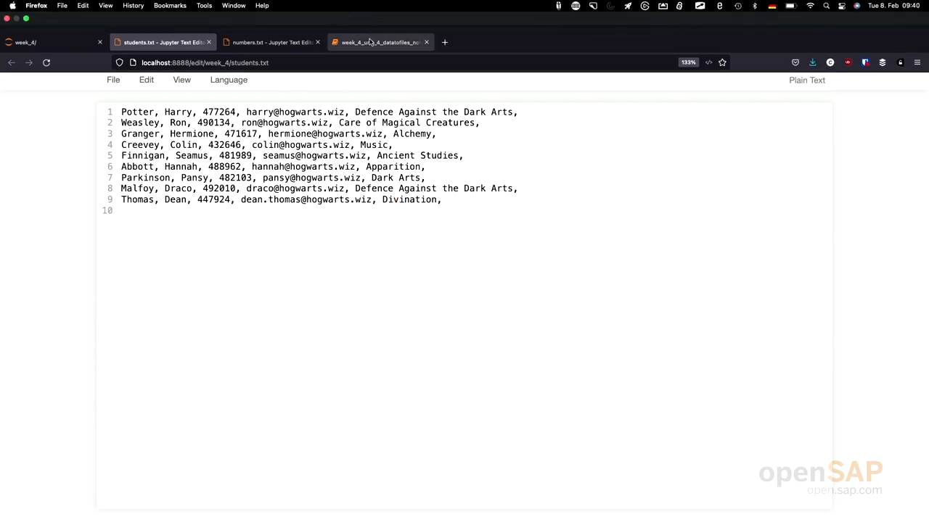
click(379, 42)
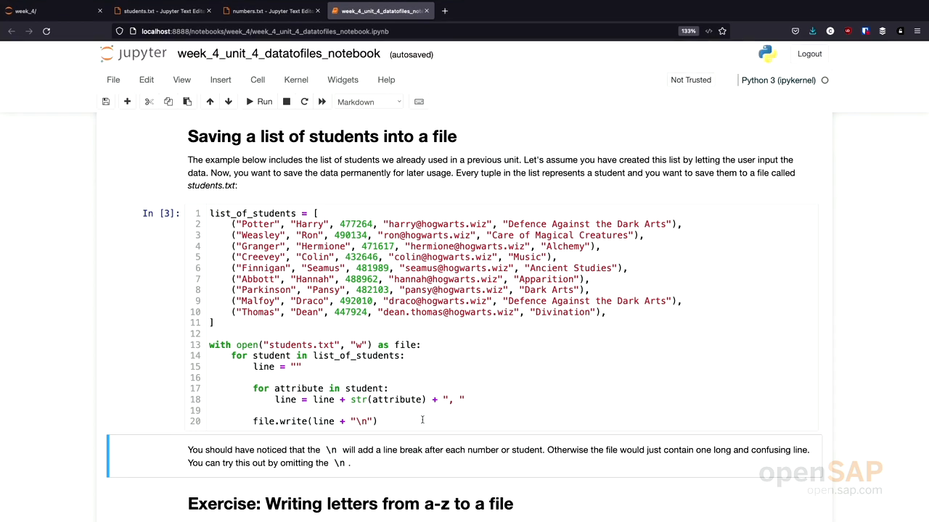
mouse_move(459, 406)
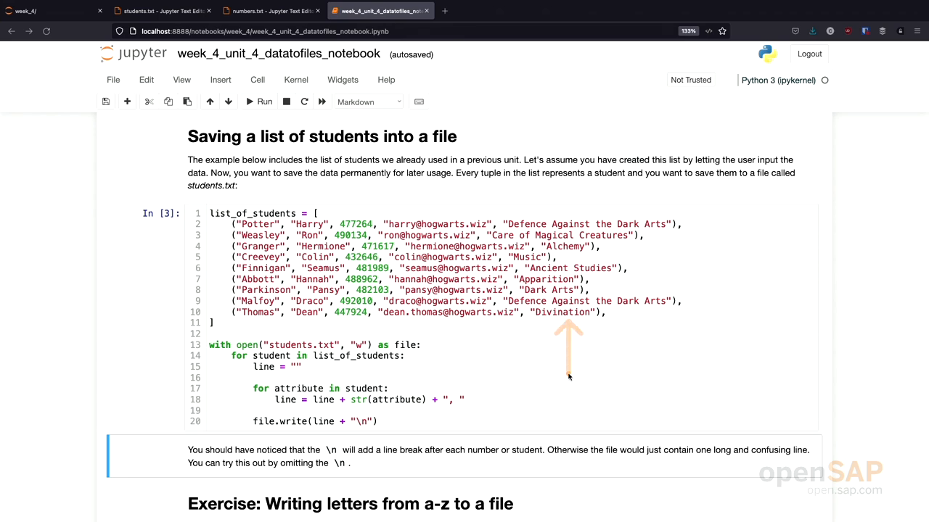
mouse_move(568, 374)
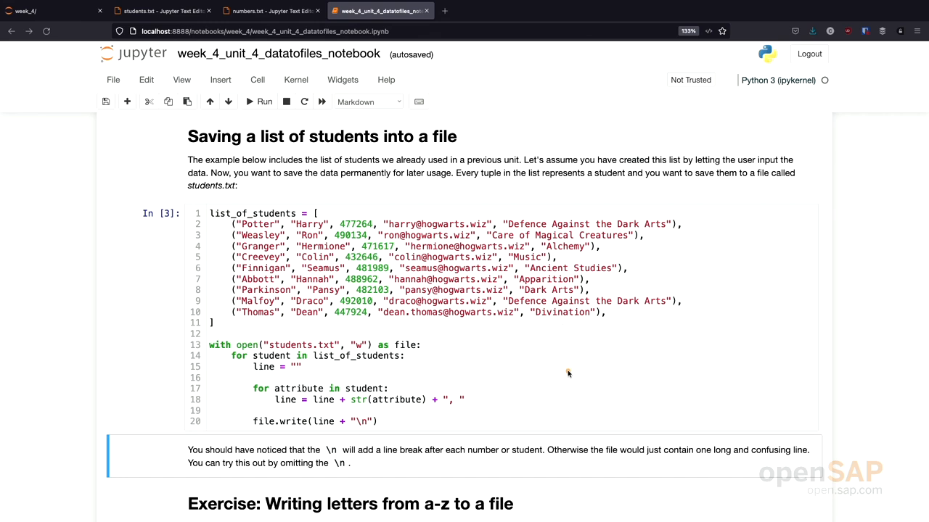
mouse_move(470, 406)
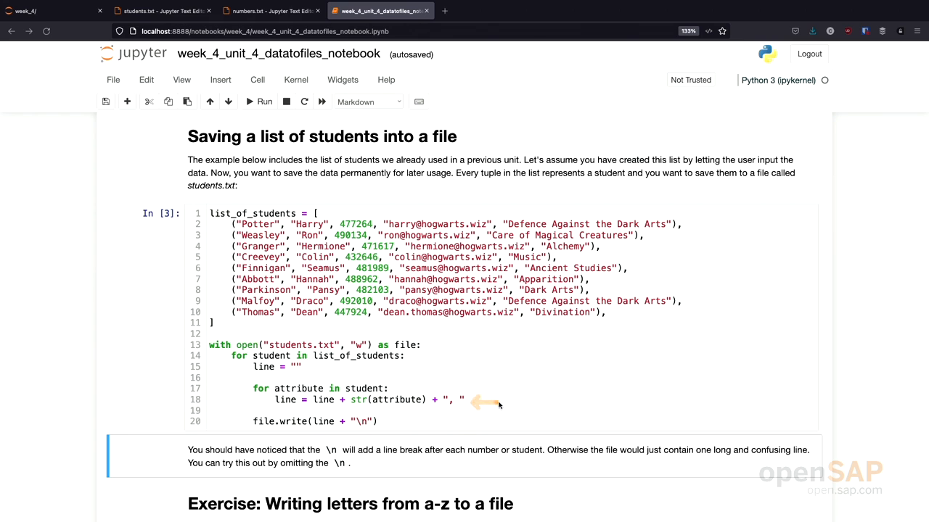
mouse_move(515, 405)
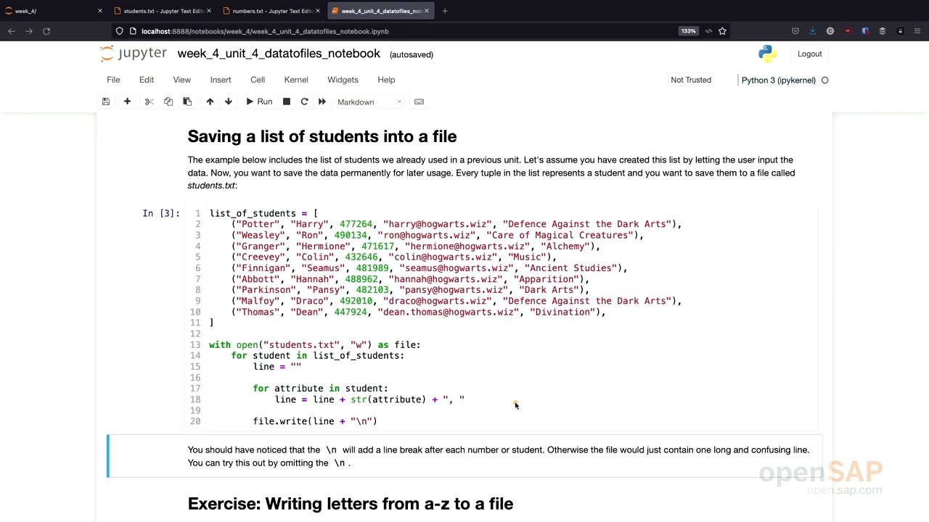
mouse_move(507, 408)
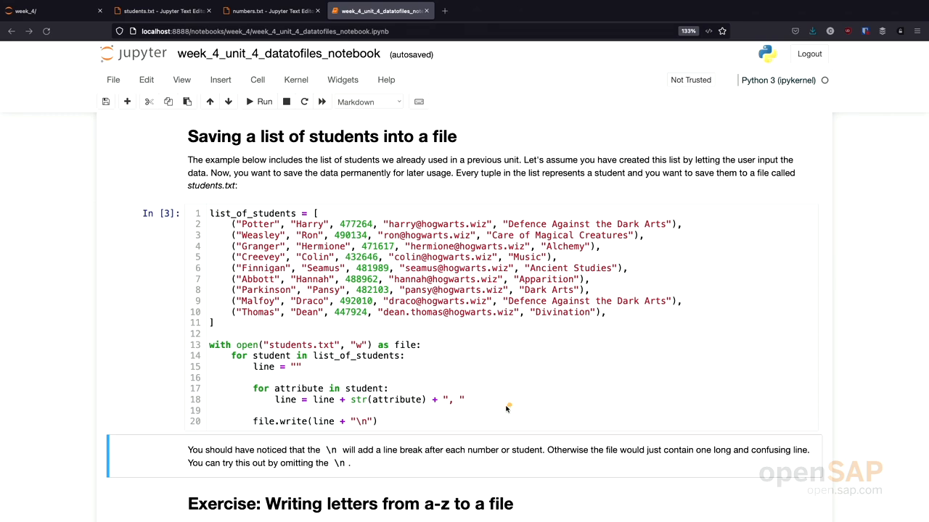
mouse_move(403, 424)
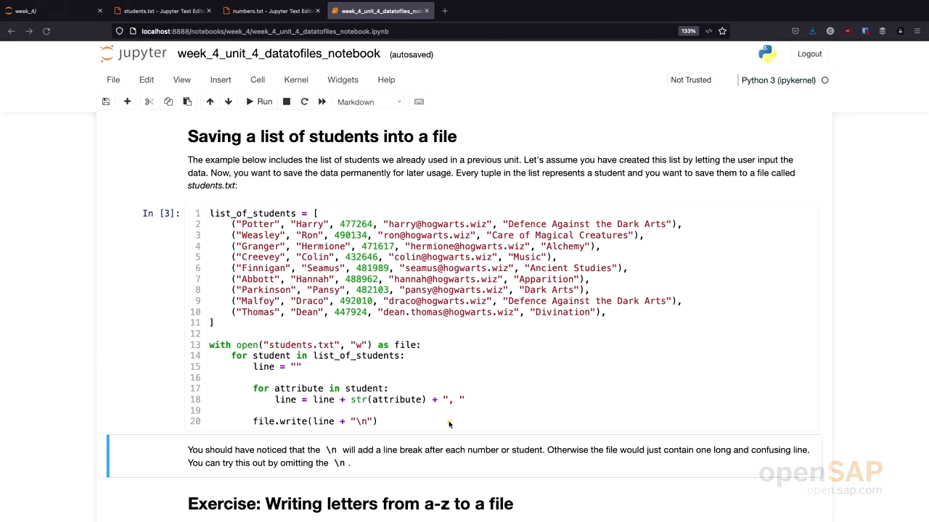
Step: Run the chr(97)/chr(98) test cell so it prints a and b
scroll(down, 3)
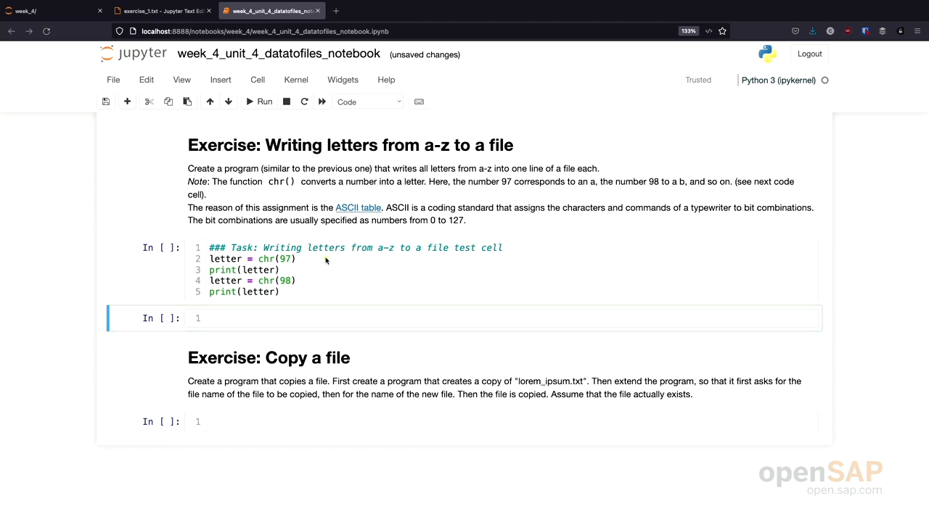
mouse_move(406, 273)
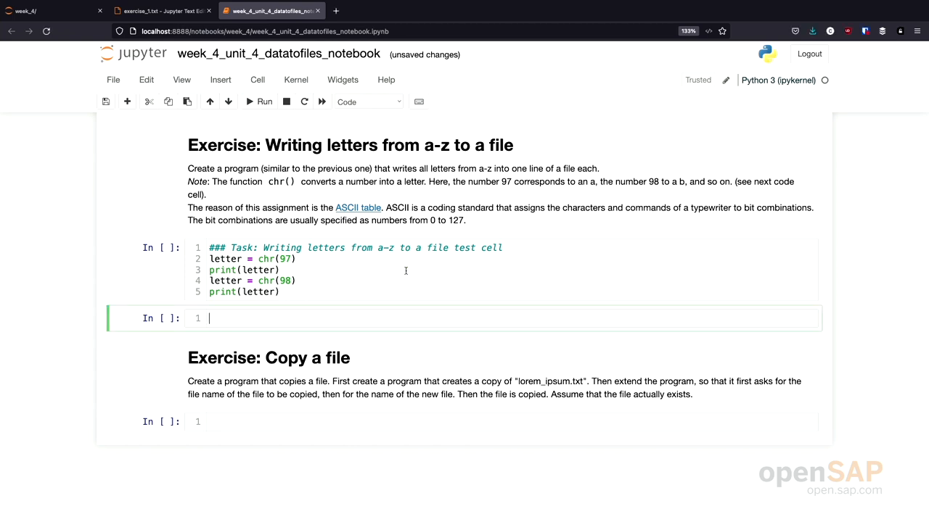
click(264, 101)
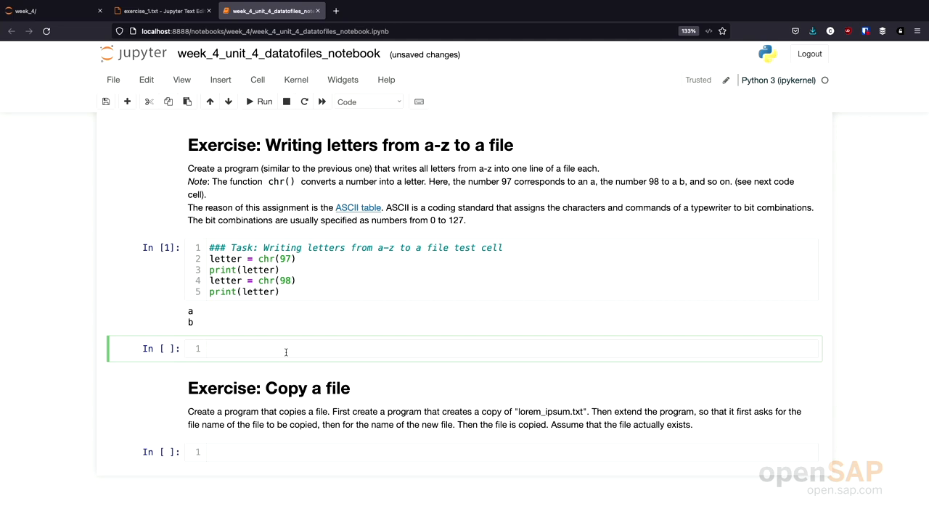
Step: Write with open("exercise_1.txt", "w") as file: to open the output file for writing
text(with)
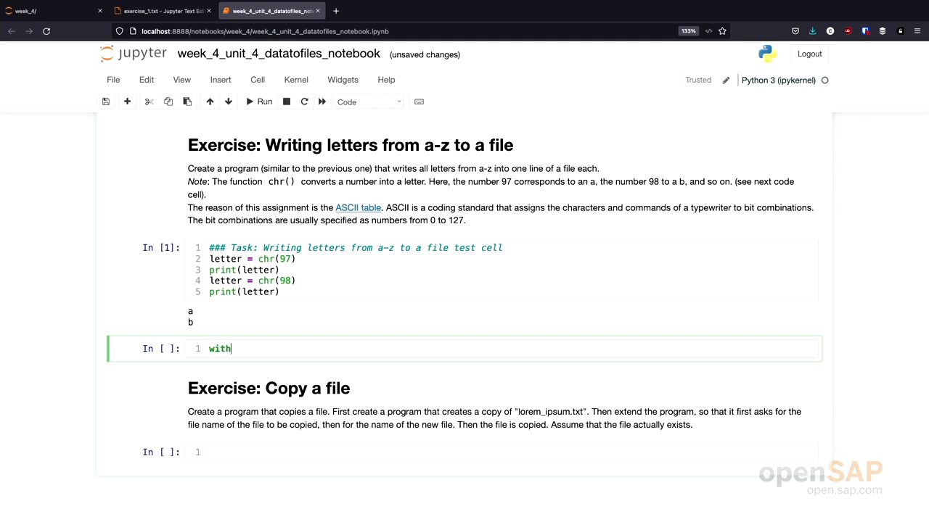
text(op)
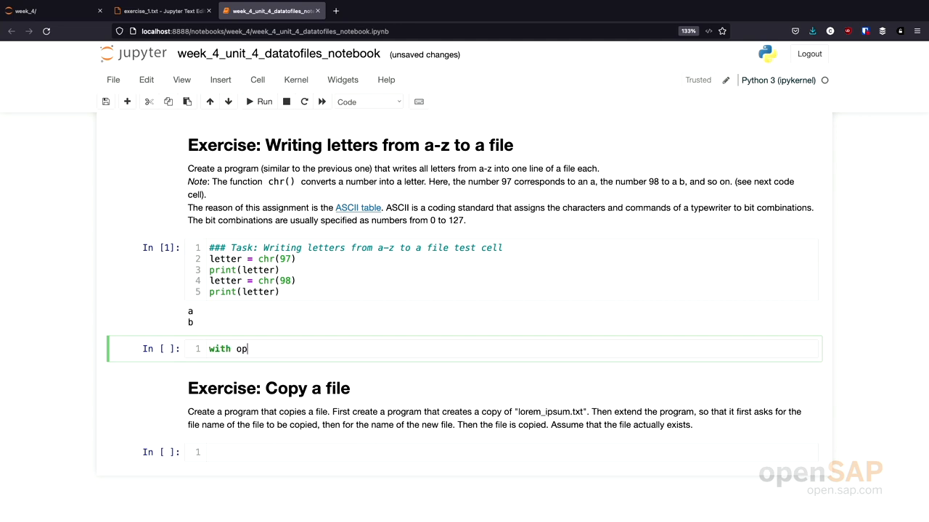
text(en(""))
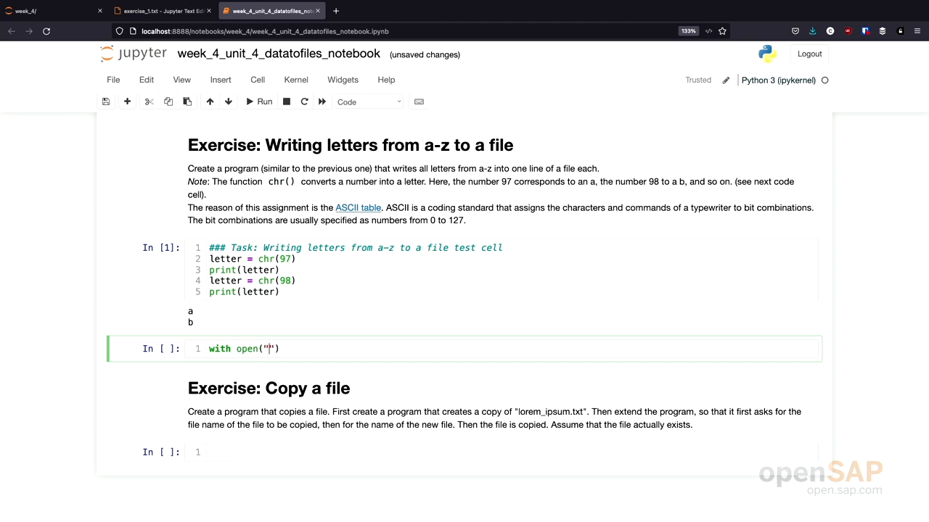
text(ex)
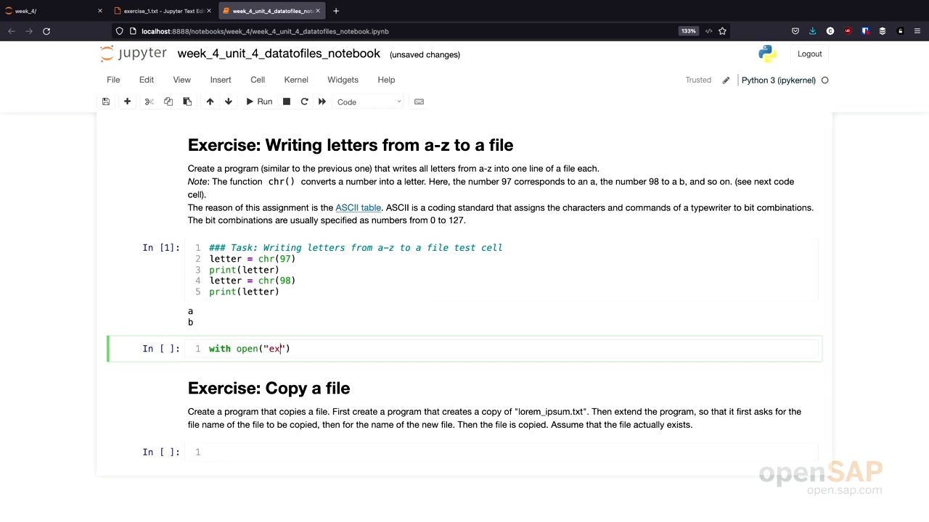
text(ercise_1)
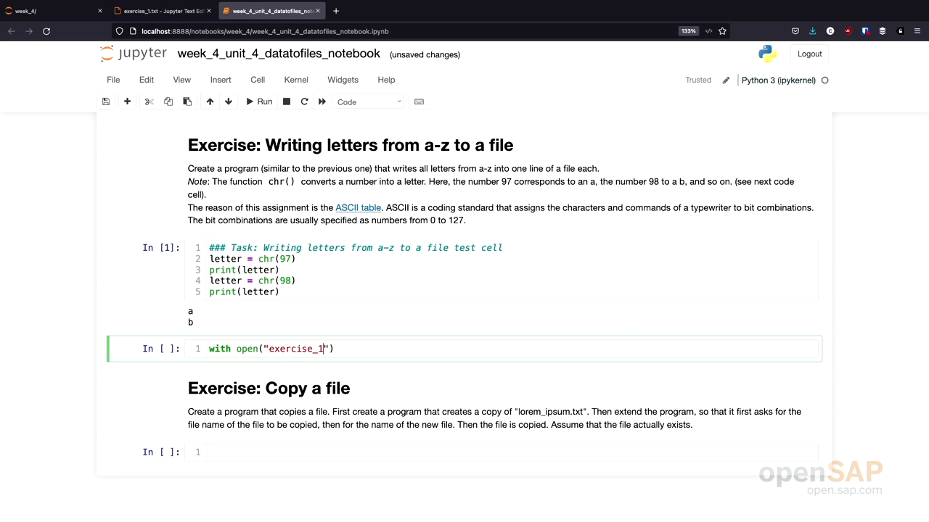
text(.txt)
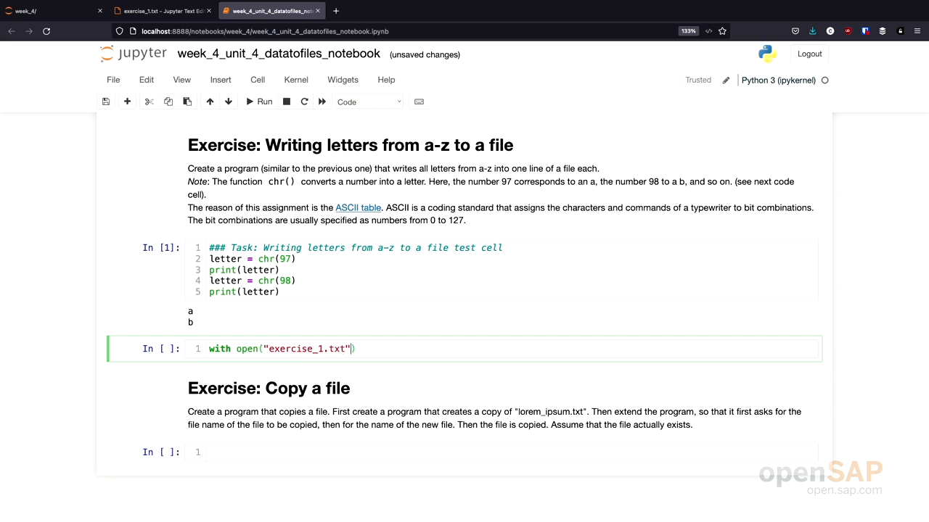
text(, "")
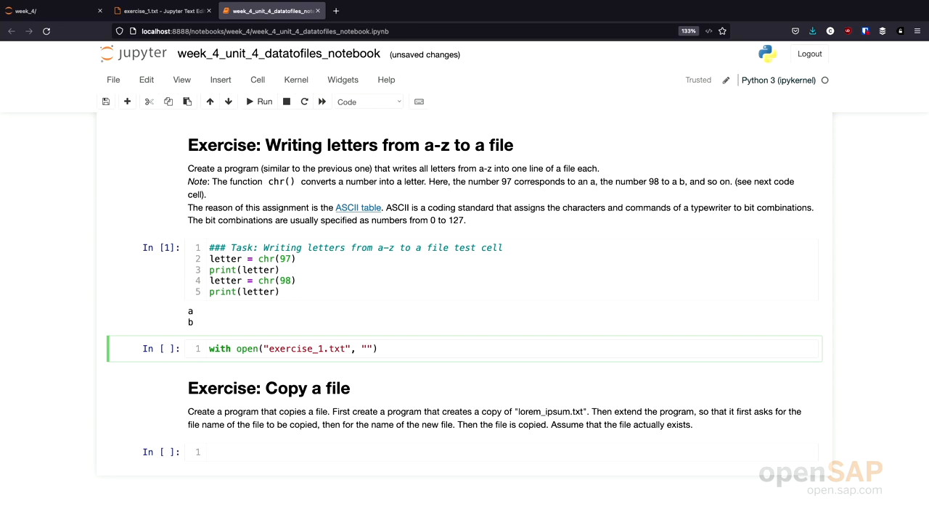
text(w)
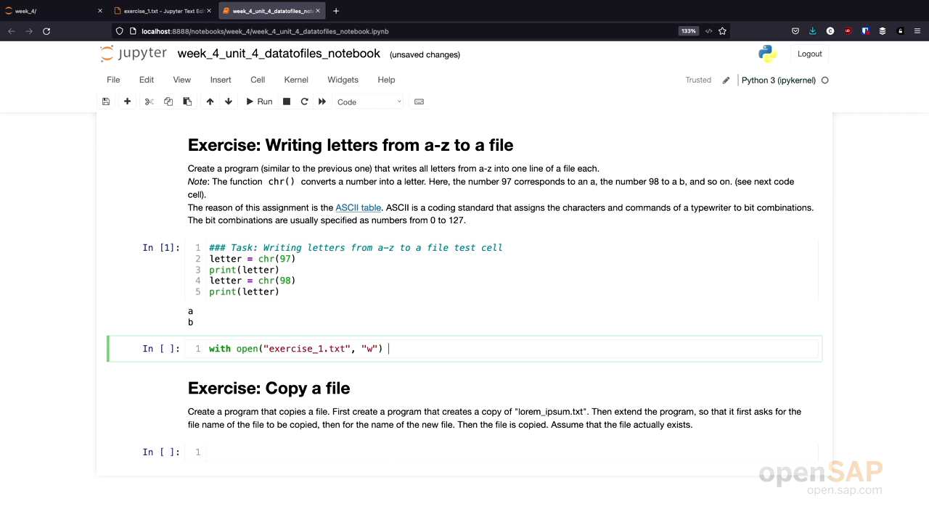
text(as file)
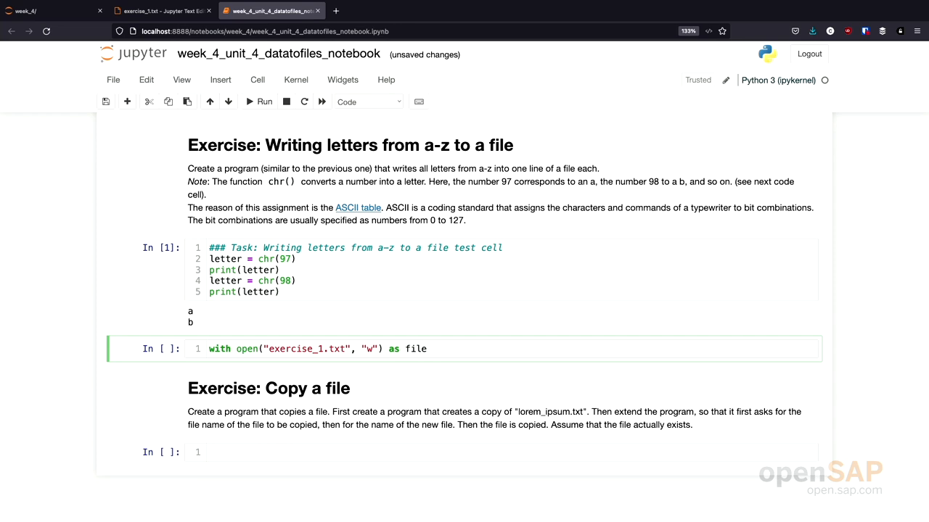
text(:)
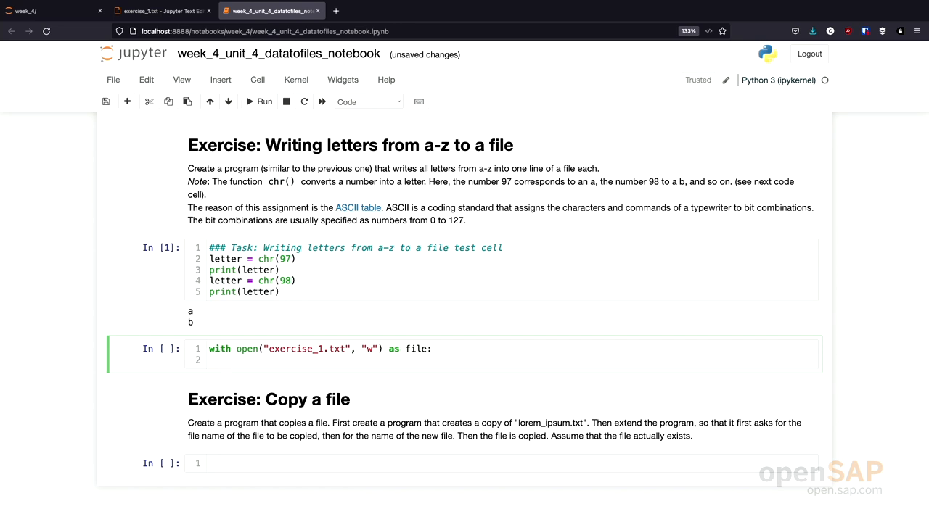
Step: Add the loop header for number in range(97, 97+26):
text(f)
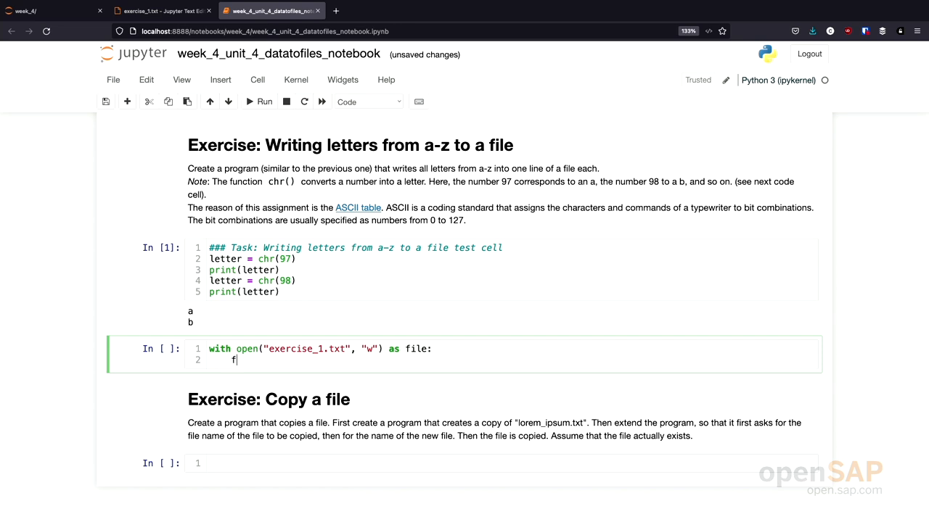
text(for numnber)
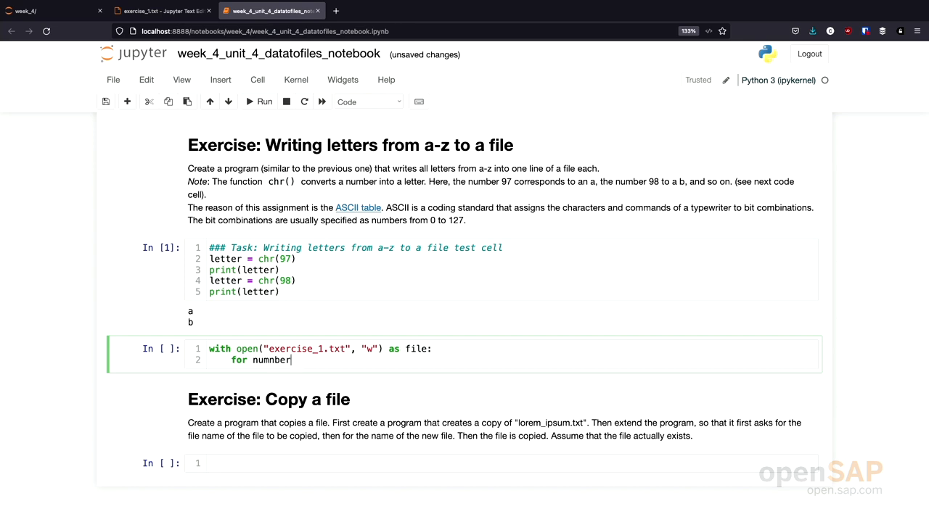
text(number)
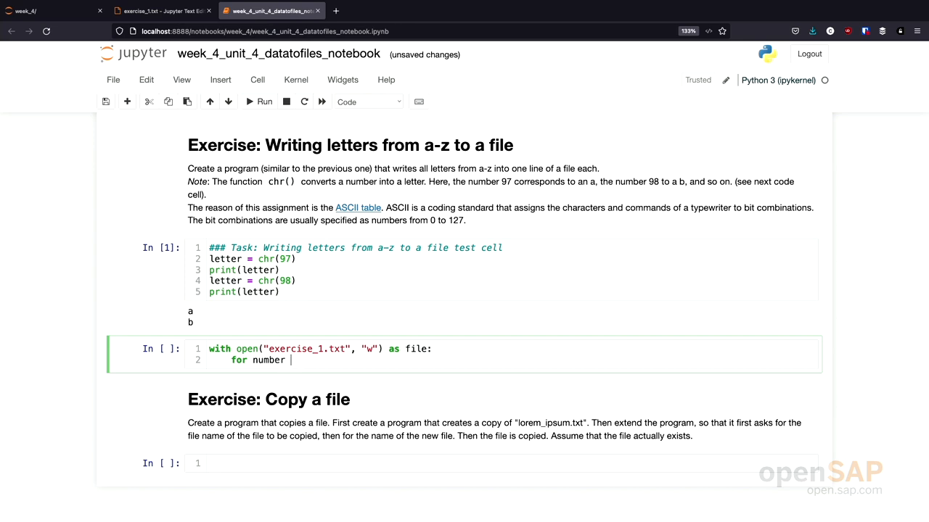
text(in r)
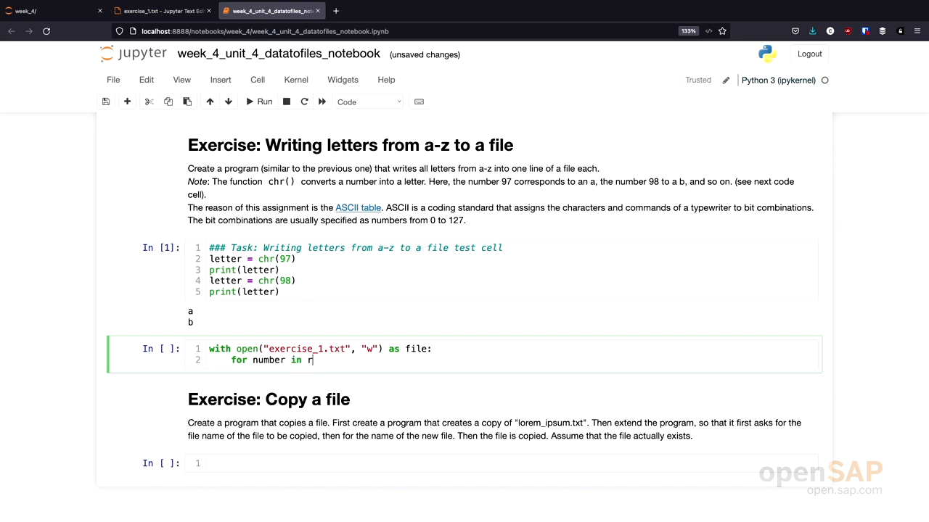
text(ange())
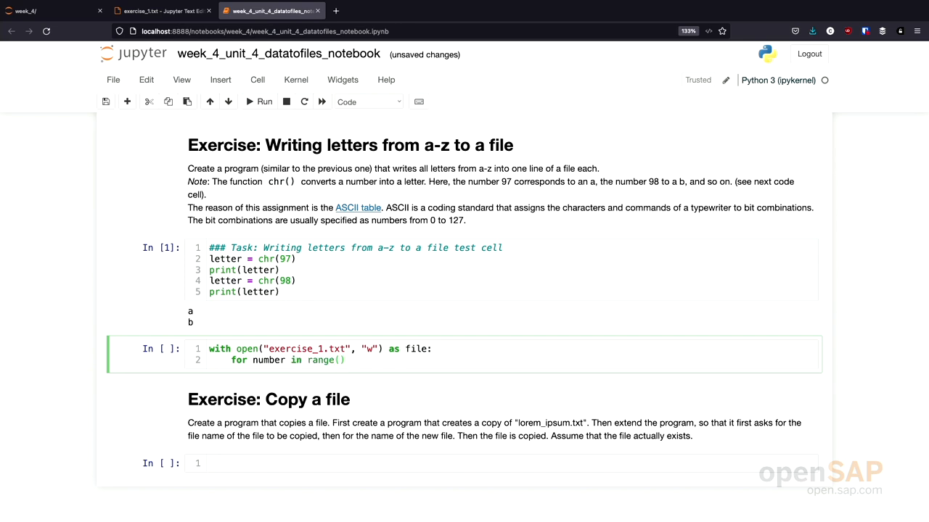
text(97)
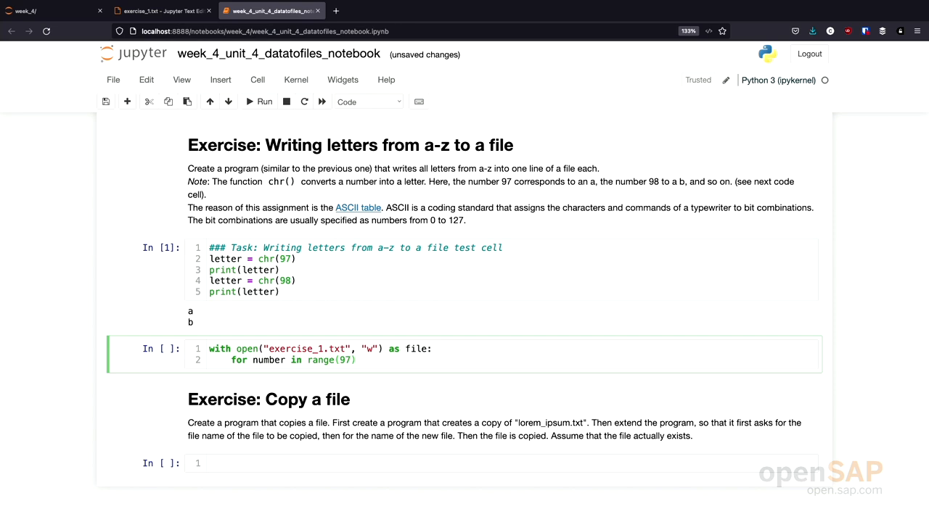
click(351, 360)
text(, )
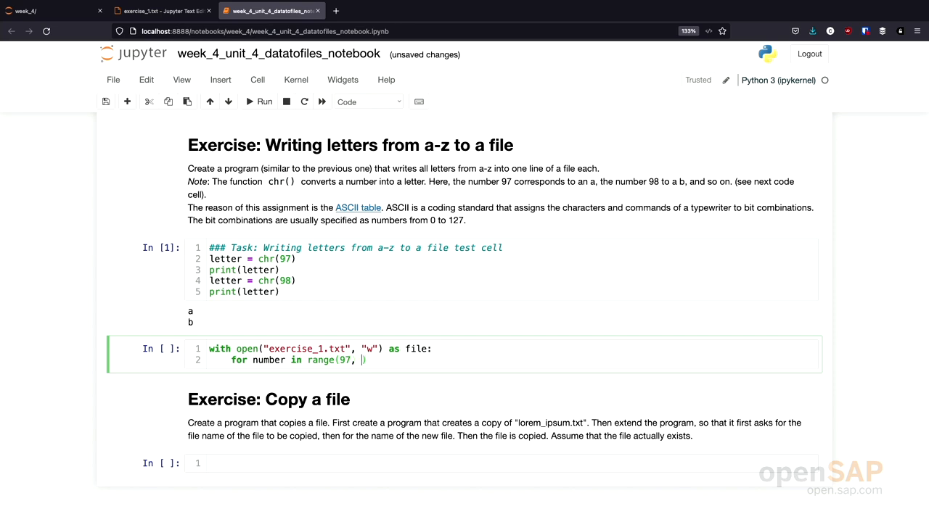
text(9)
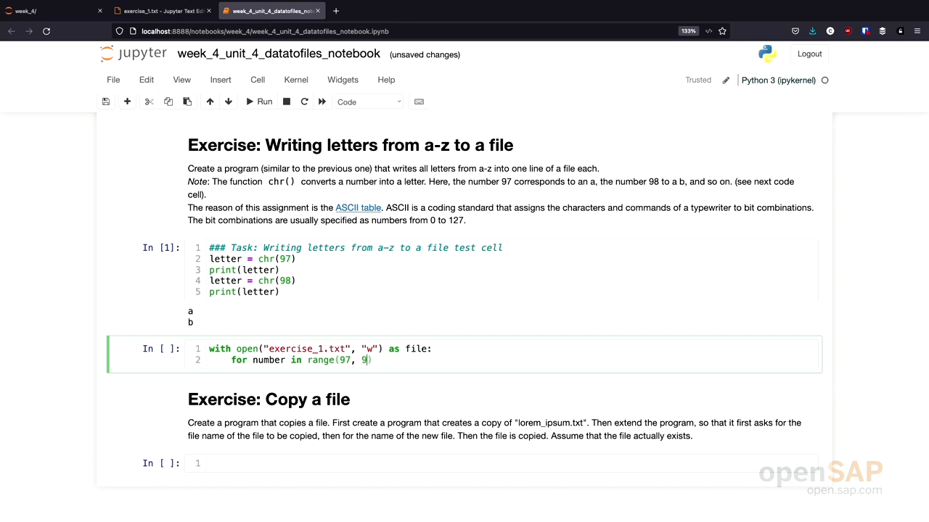
text(+26)
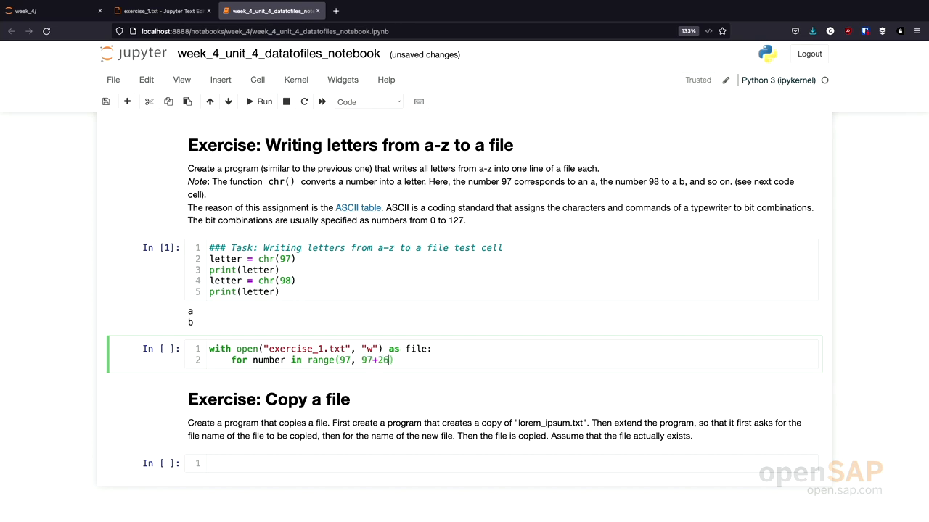
text())
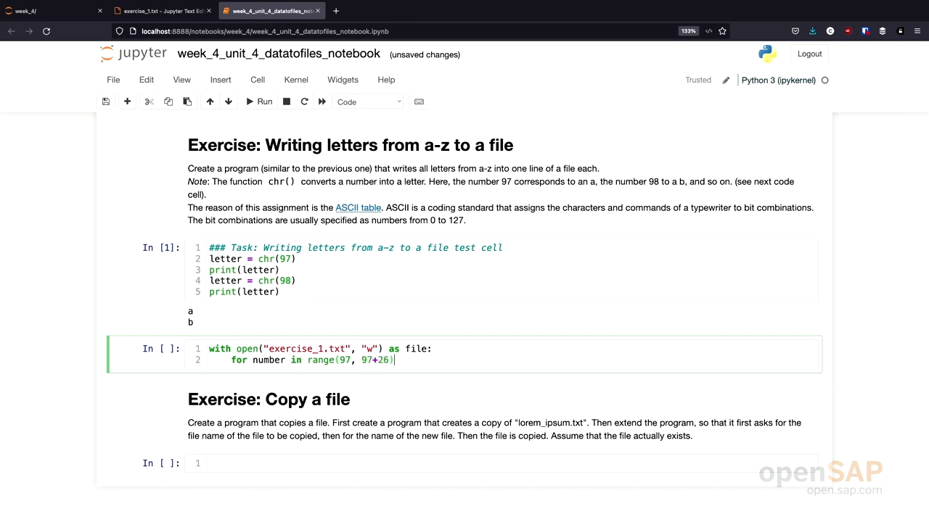
key(Return)
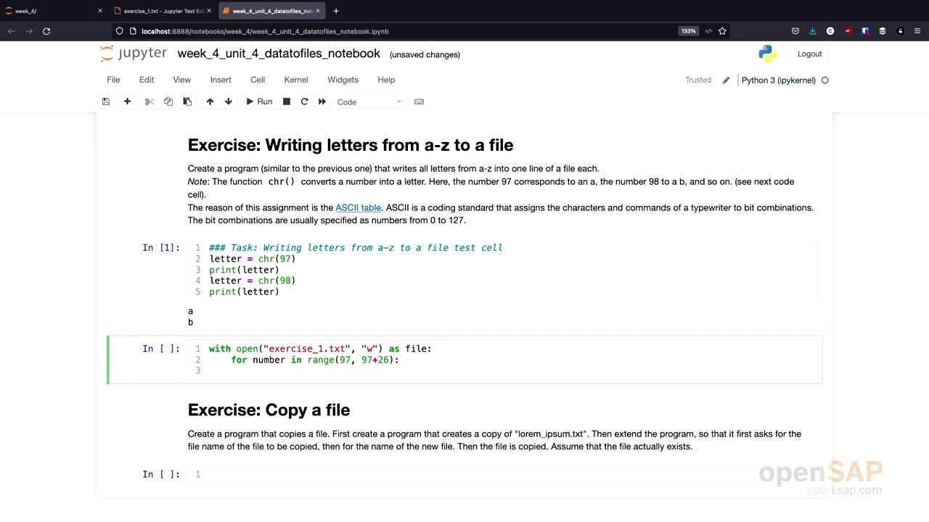
Step: Inside the loop set line = chr(number) + "\n" and write it with file.write(line)
text(l)
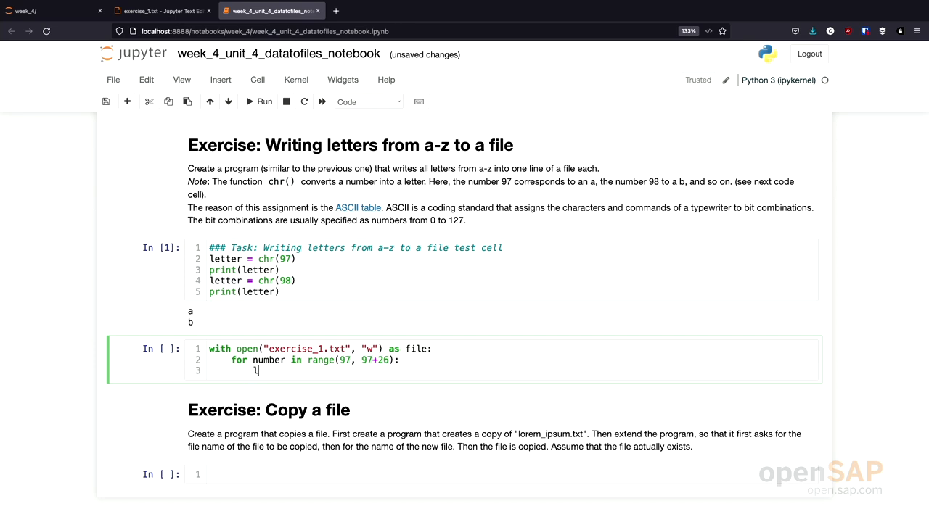
text(ine =)
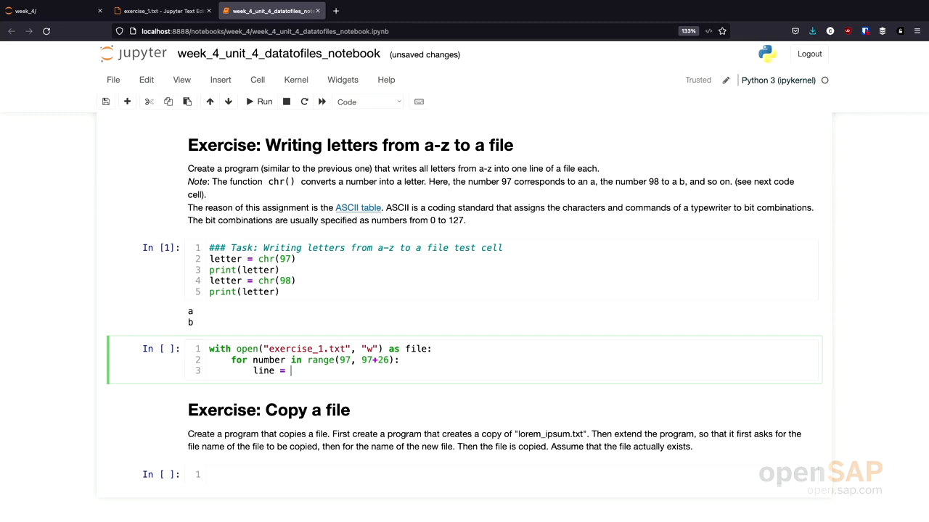
text(chr())
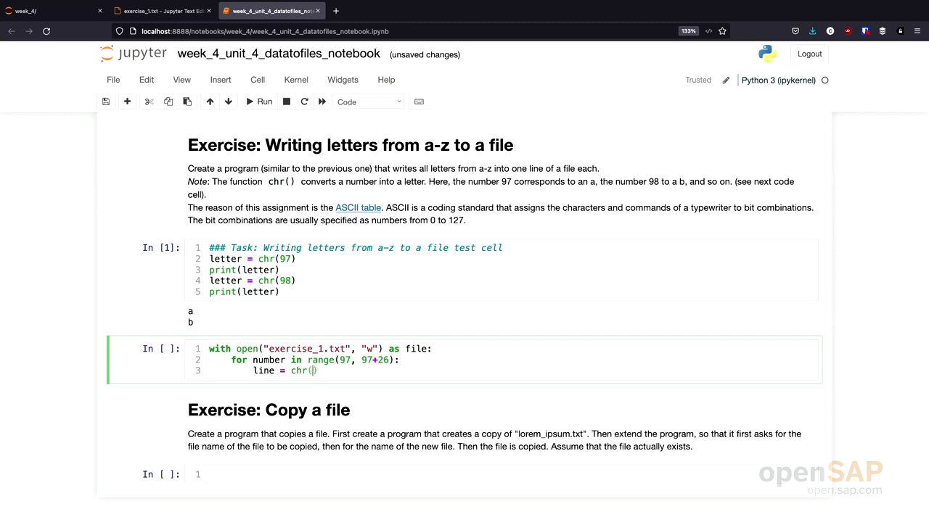
text(number)
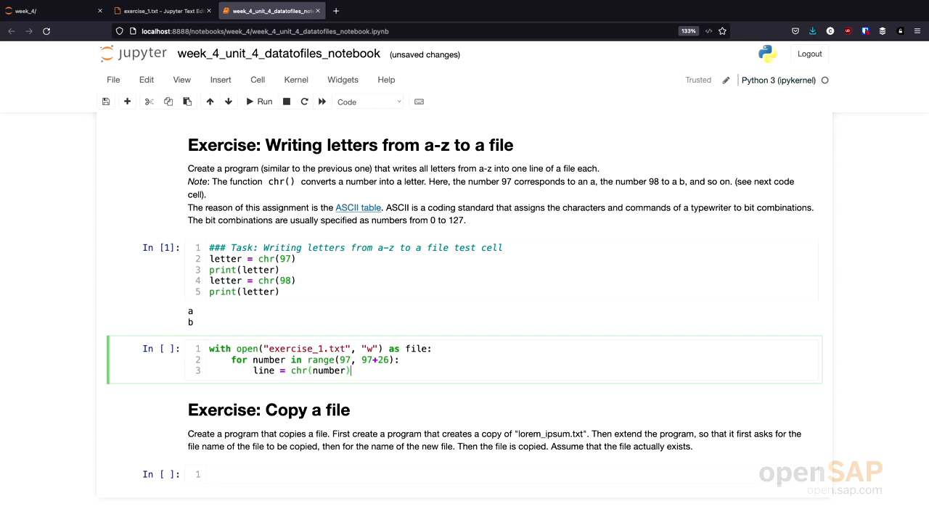
text(+)
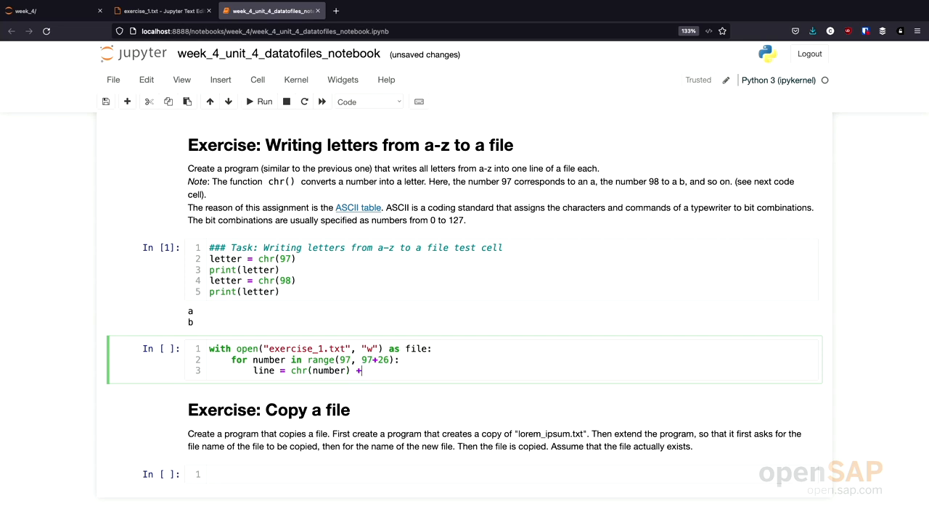
text("")
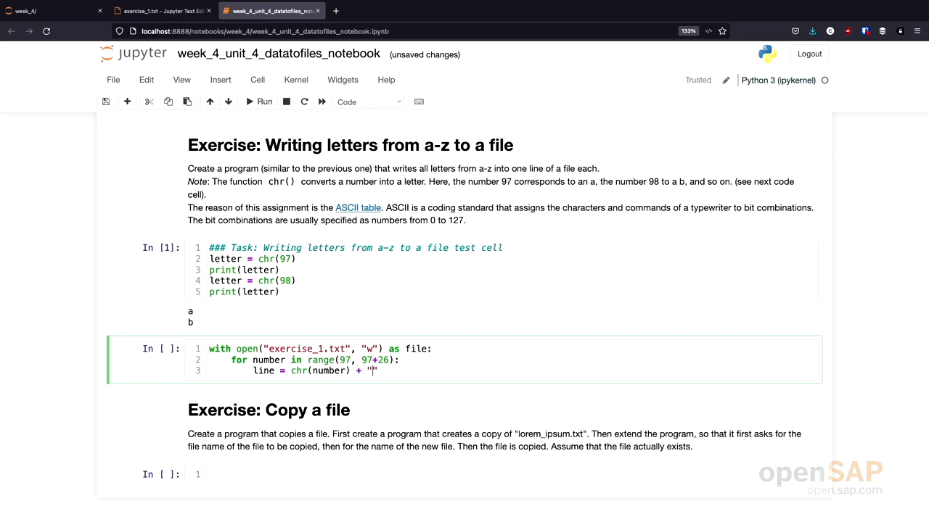
text(\n)
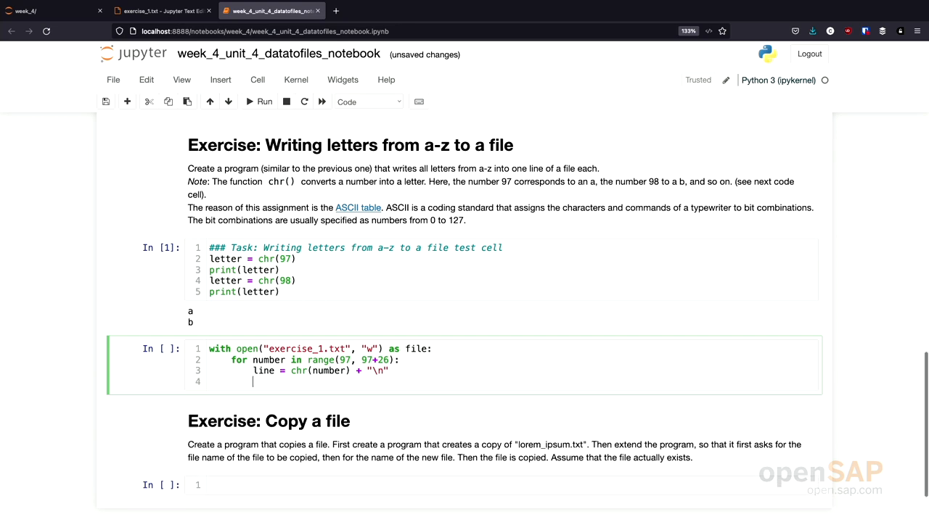
text(f)
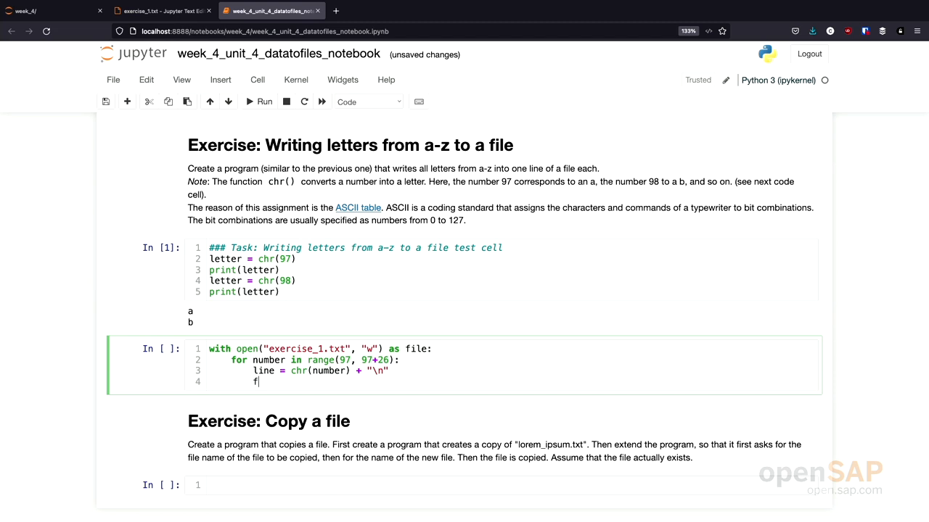
text(ile.w)
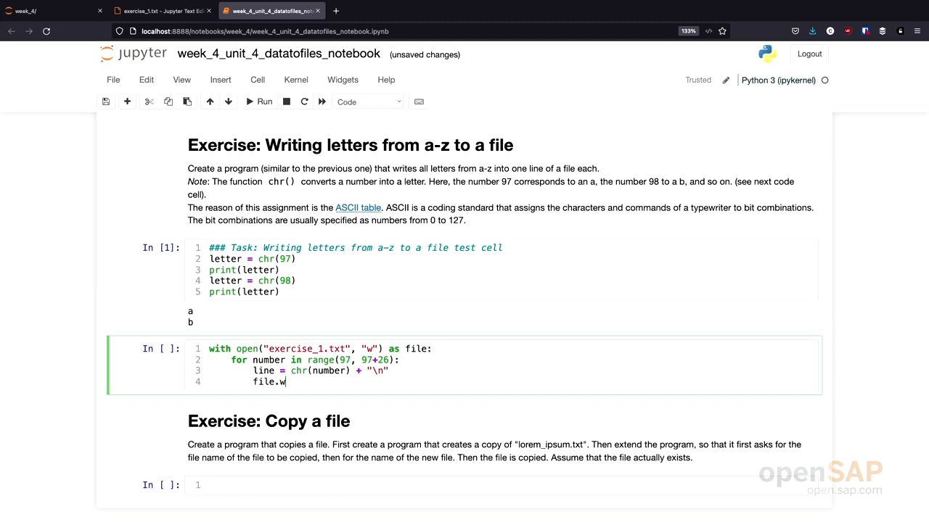
text(rite())
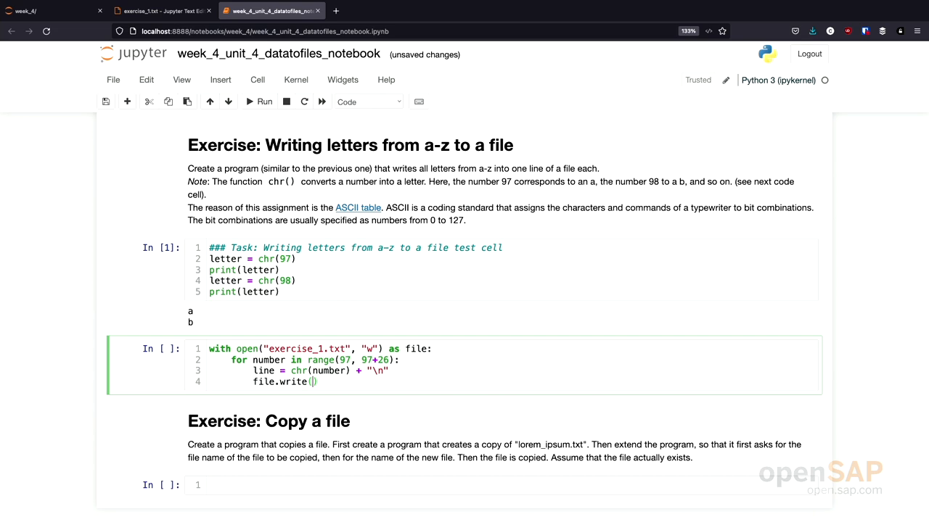
text(line)
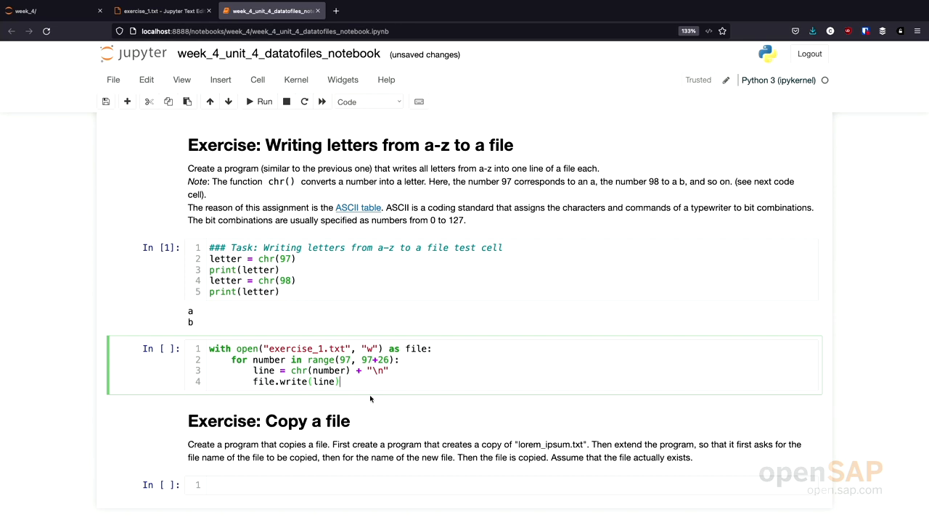
Step: View exercise_1.txt listing letters a to z one per line, then return to the notebook
click(264, 101)
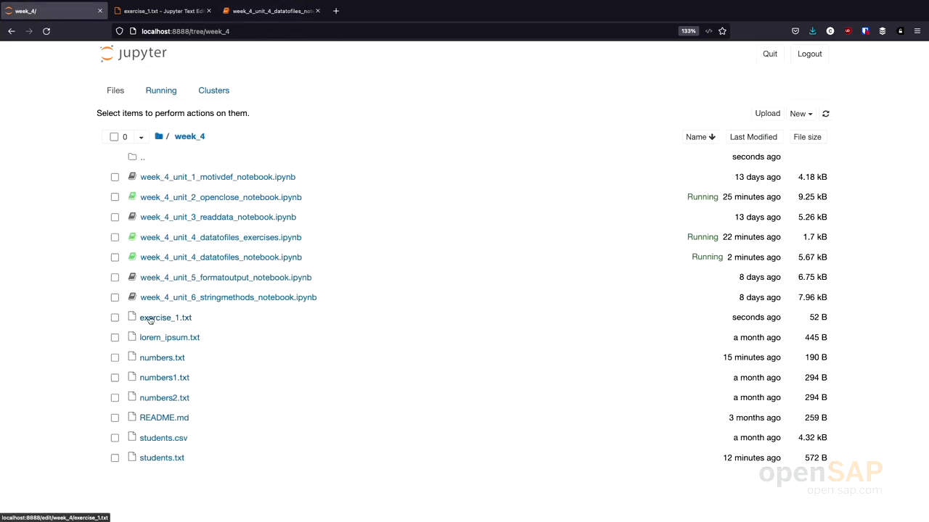
click(166, 316)
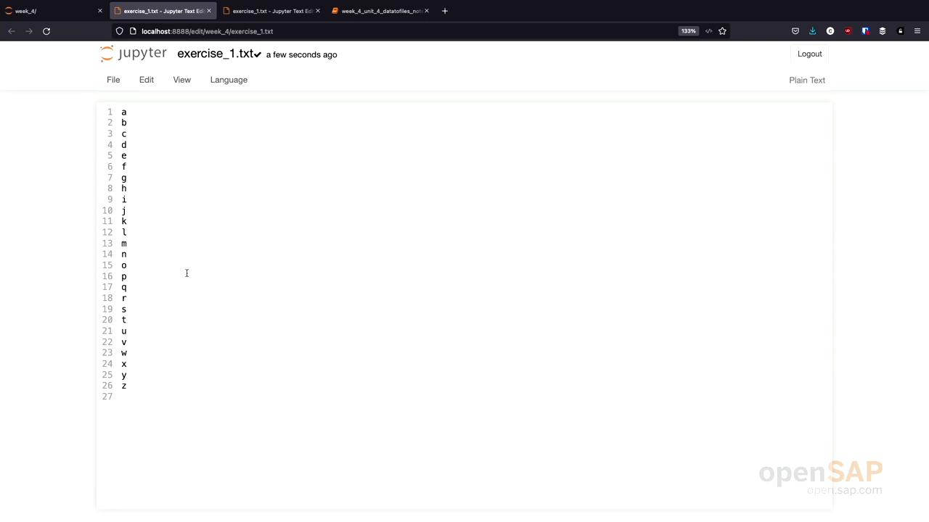
click(381, 10)
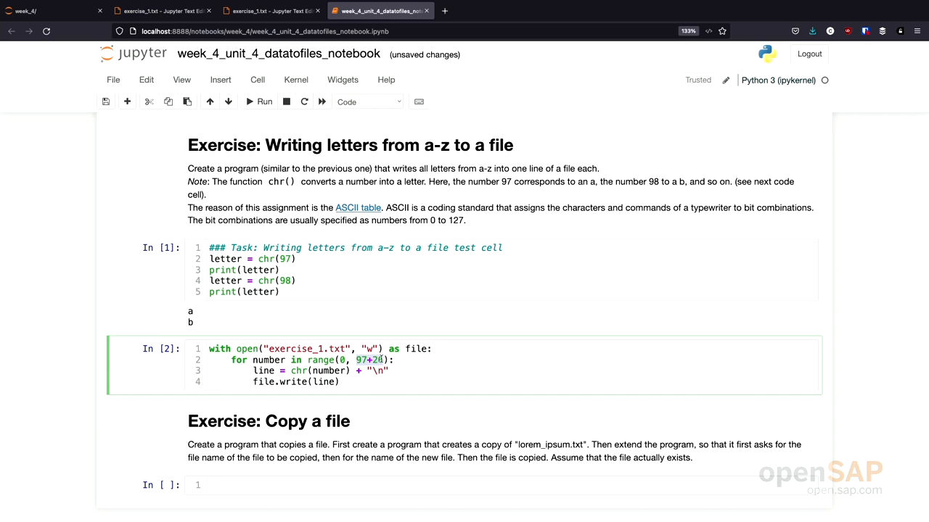
Step: Change the loop to range(0, 127), rerun the cell and reopen exercise_1.txt
text(127)
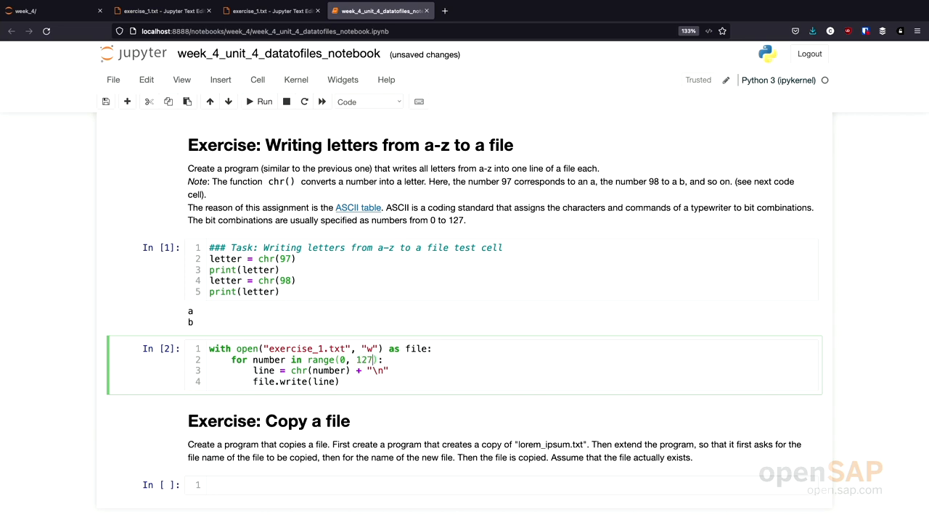
click(264, 102)
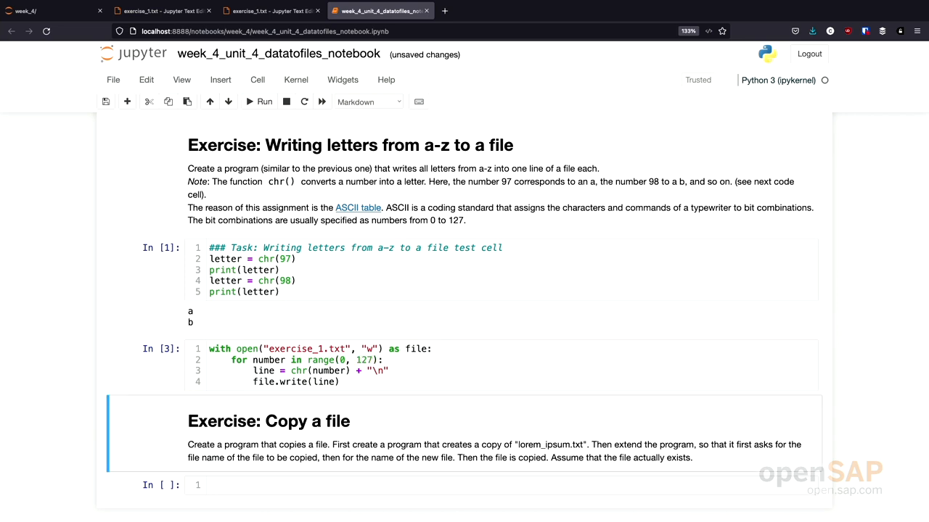
click(51, 10)
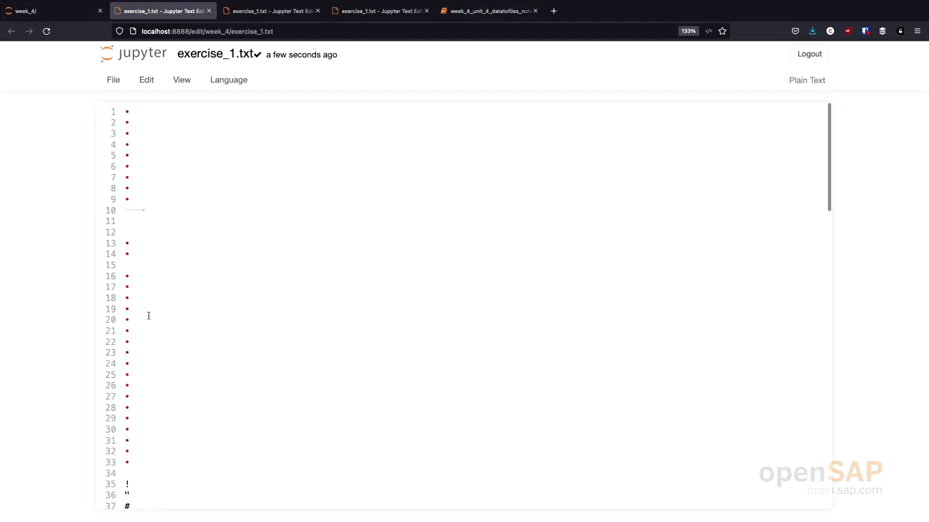
Step: Scroll through exercise_1.txt listing every ASCII character per line, then return to the notebook
scroll(down, 3)
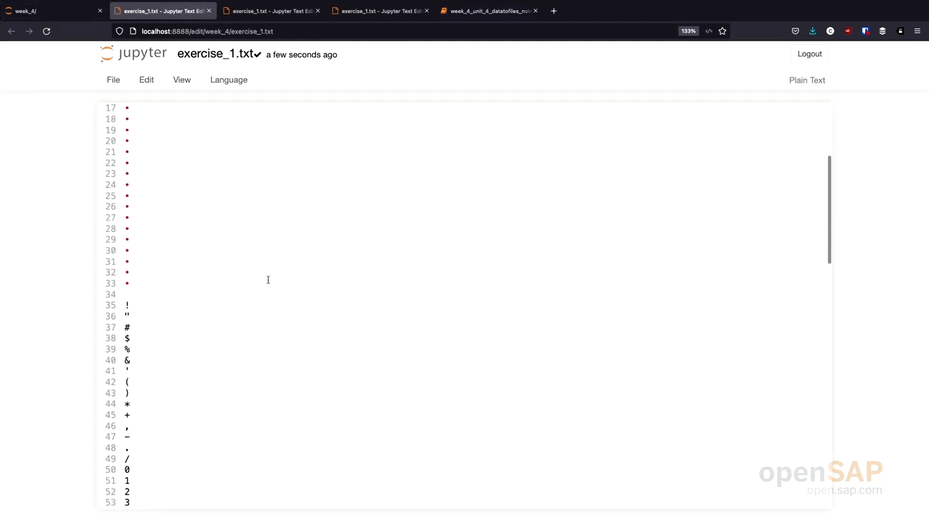
scroll(down, 3)
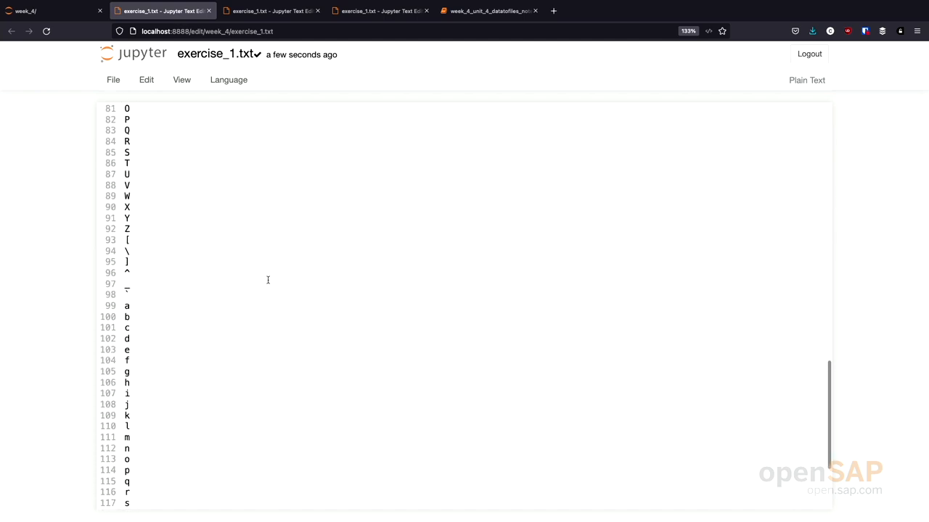
scroll(down, 3)
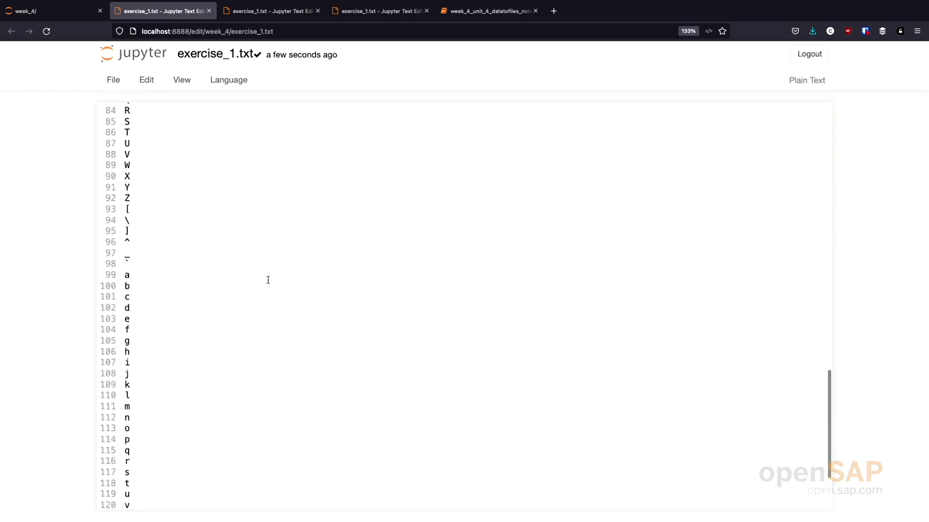
scroll(up, 3)
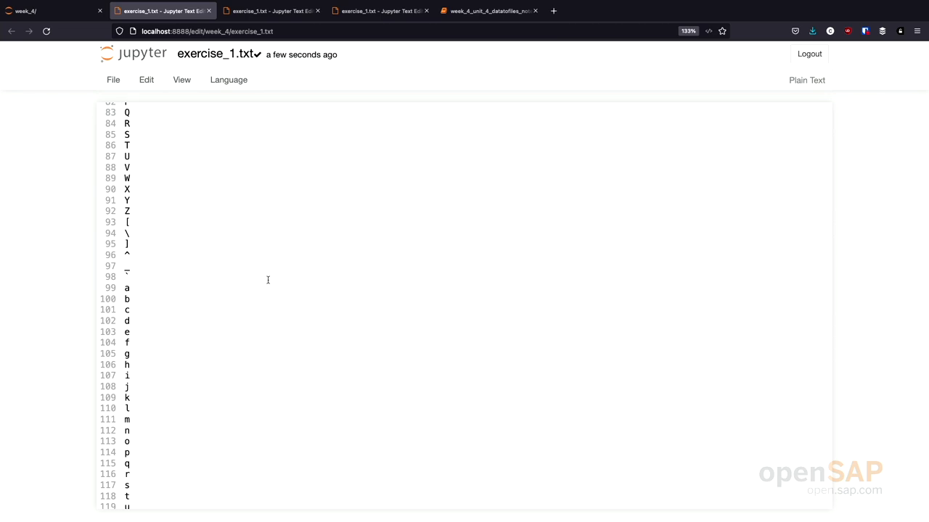
scroll(up, 3)
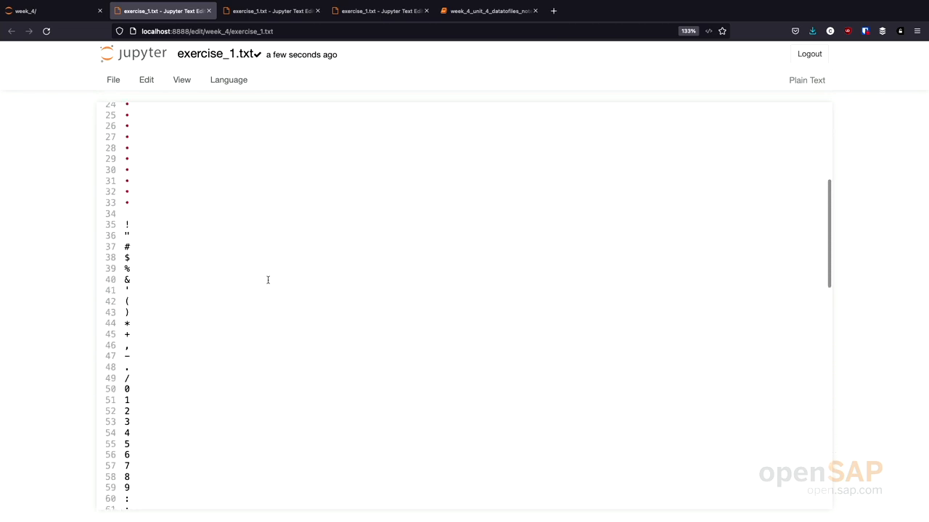
scroll(up, 3)
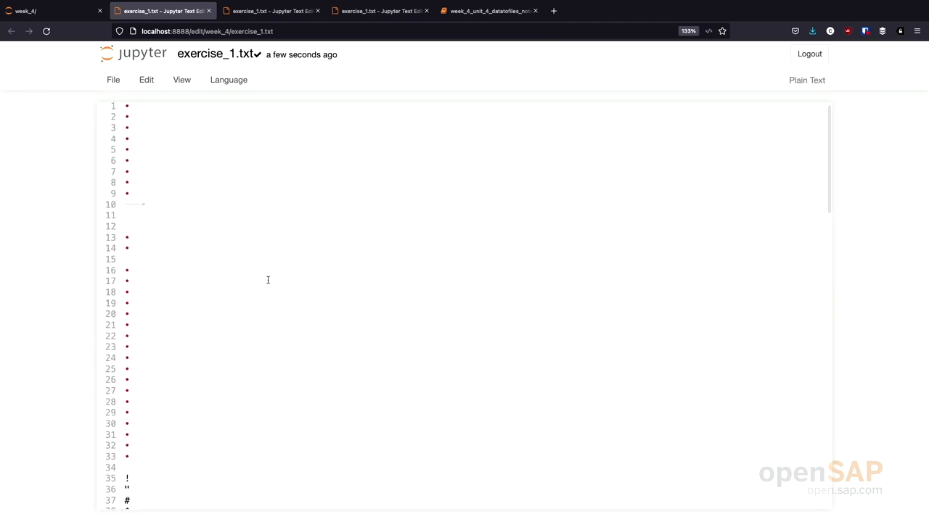
scroll(down, 3)
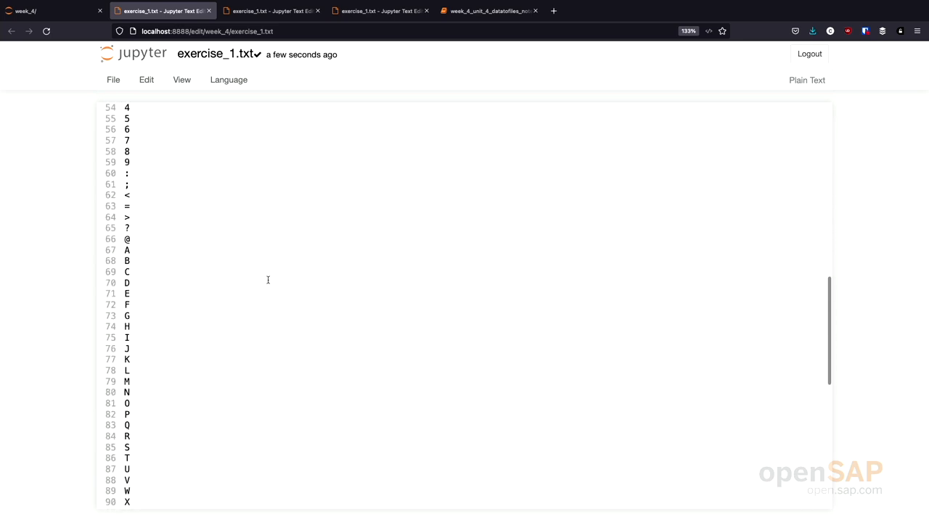
scroll(down, 3)
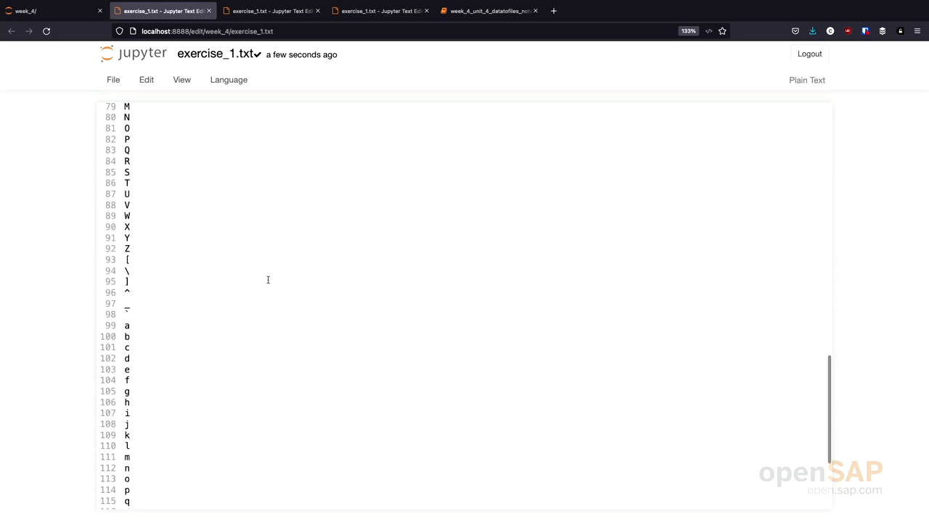
click(489, 10)
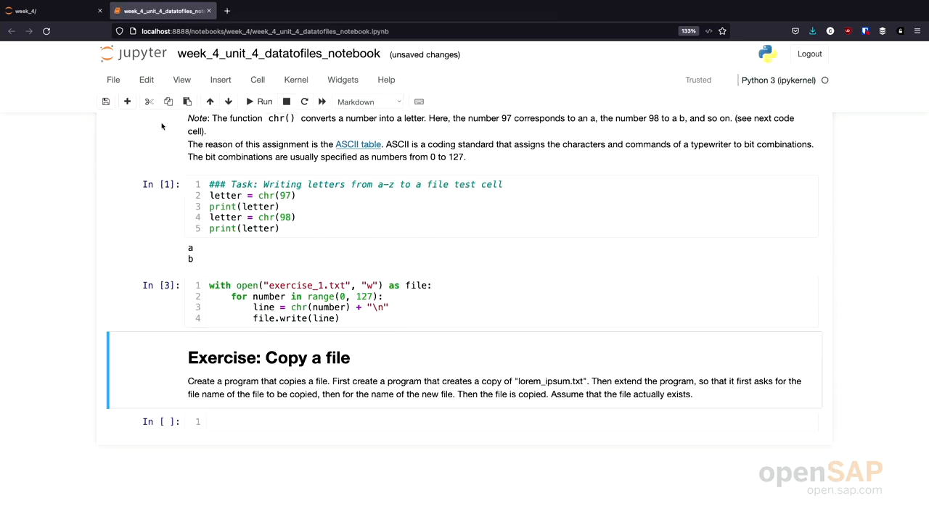